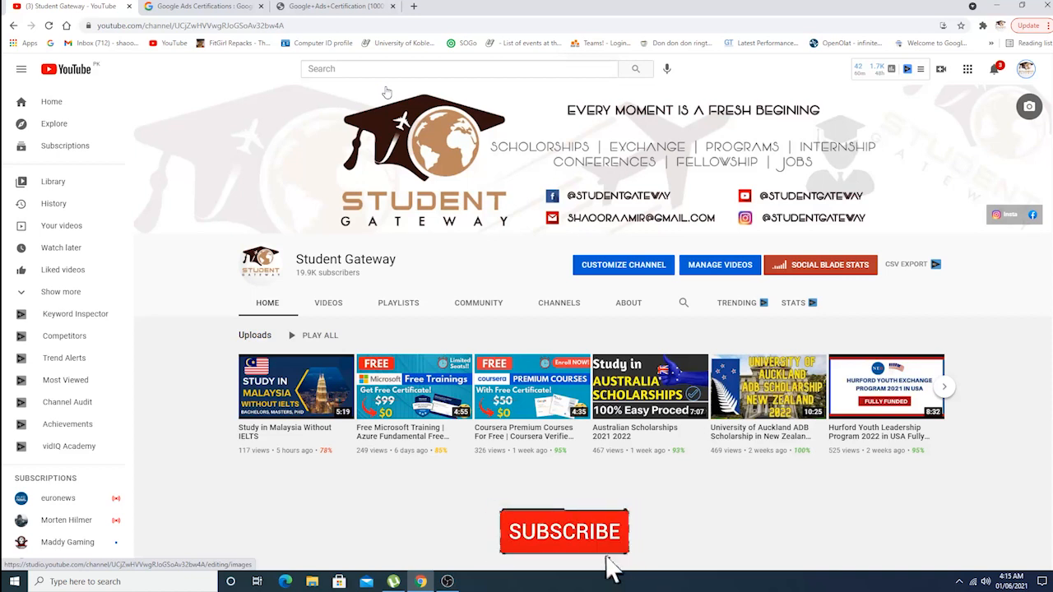
Browse the Skillshop Google Ads certifications catalog down to the Display Certification entry.
left_click(564, 530)
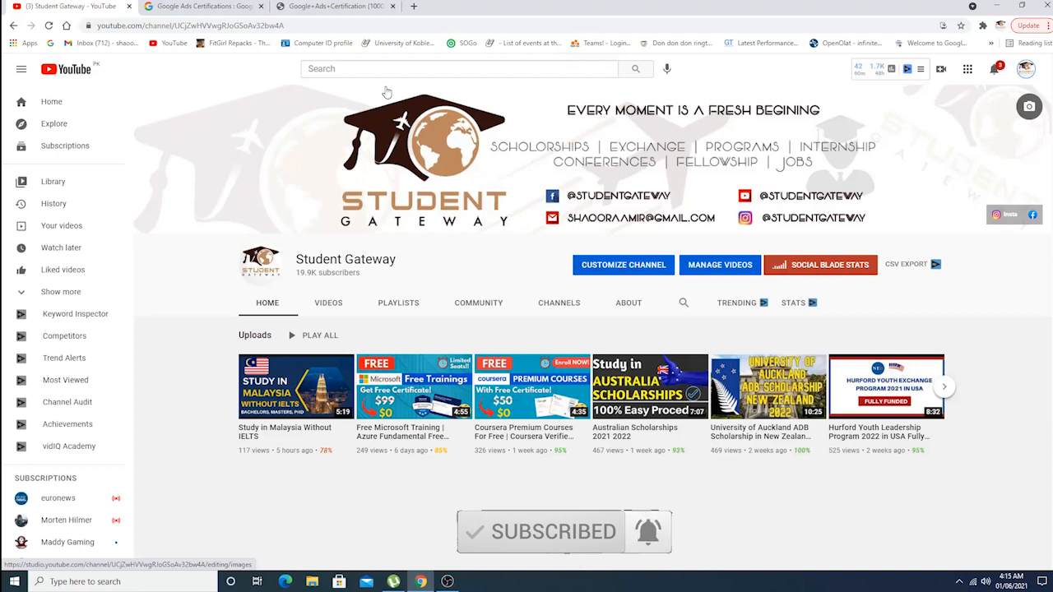
left_click(198, 6)
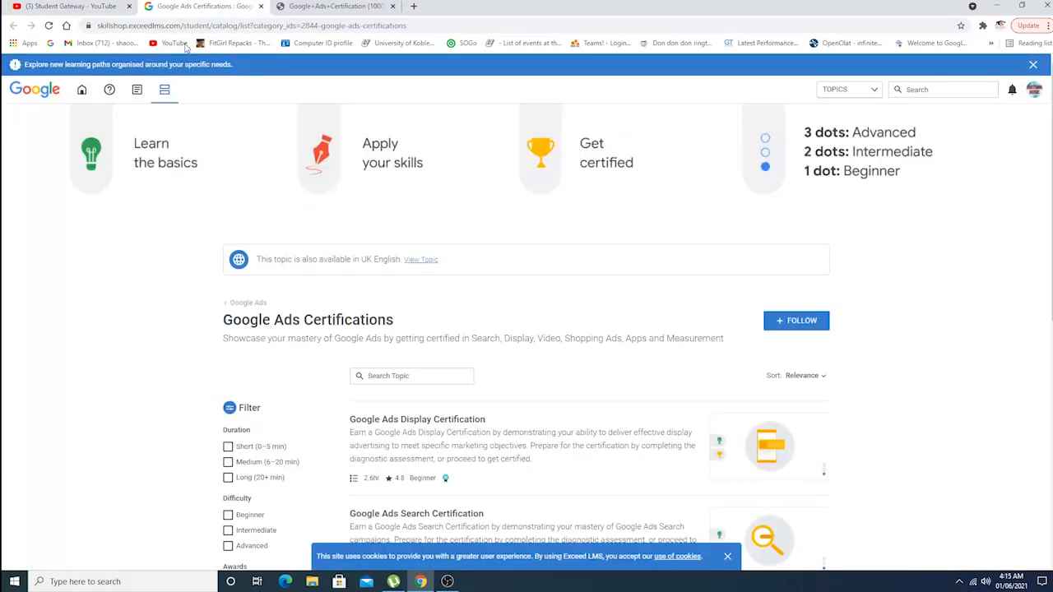
mouse_move(119, 260)
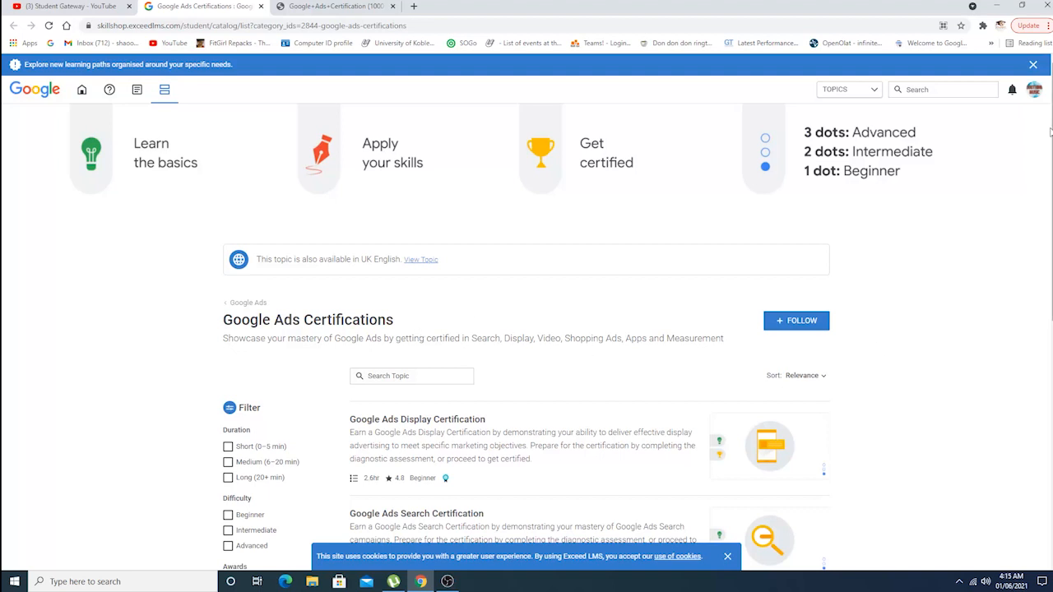
mouse_move(885, 257)
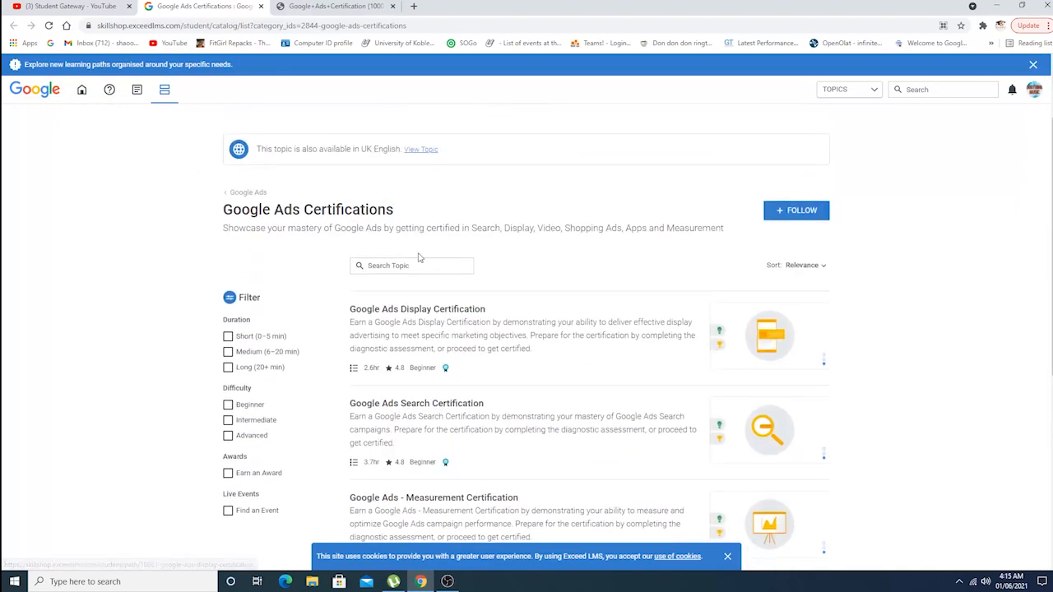
scroll("down", 3)
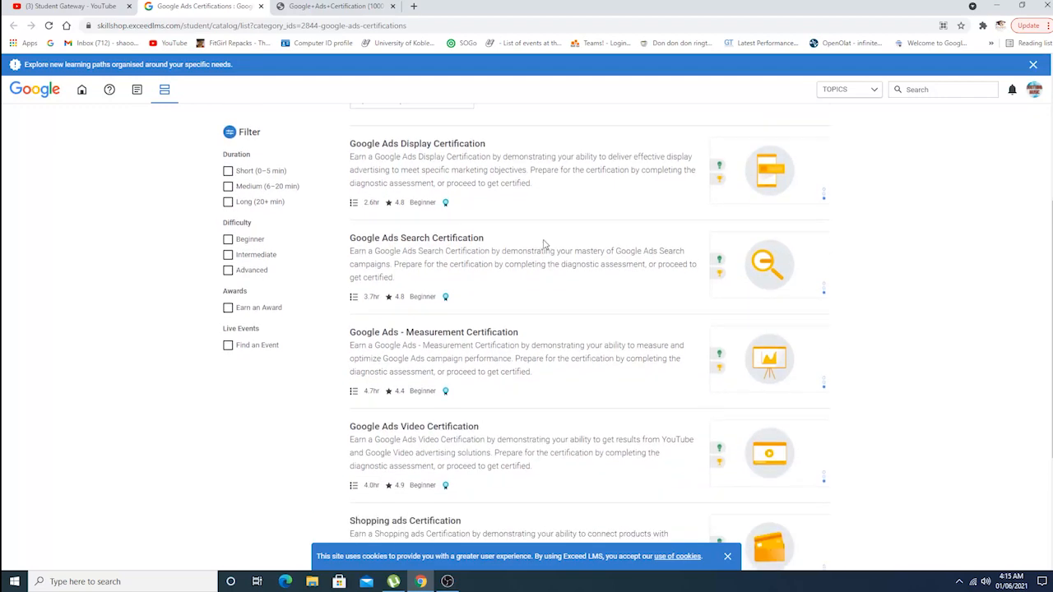
scroll("down", 3)
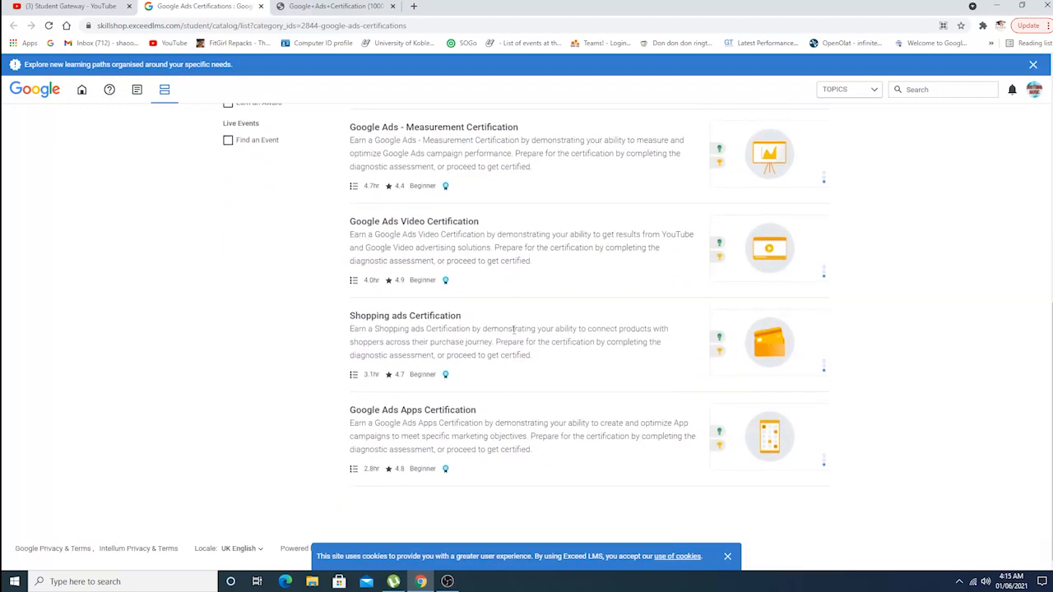
scroll("up", 3)
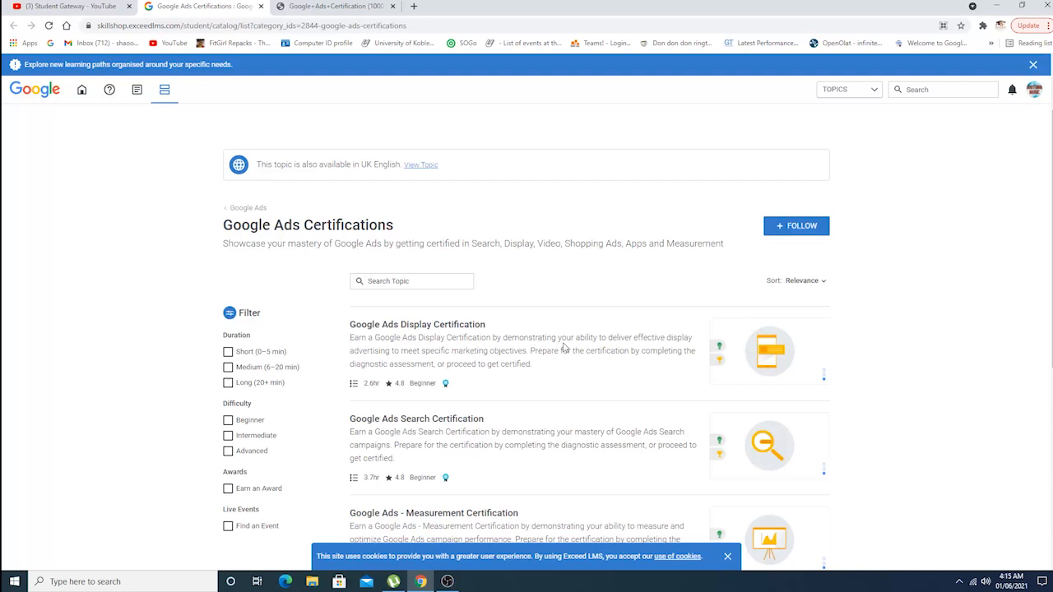
scroll("down", 3)
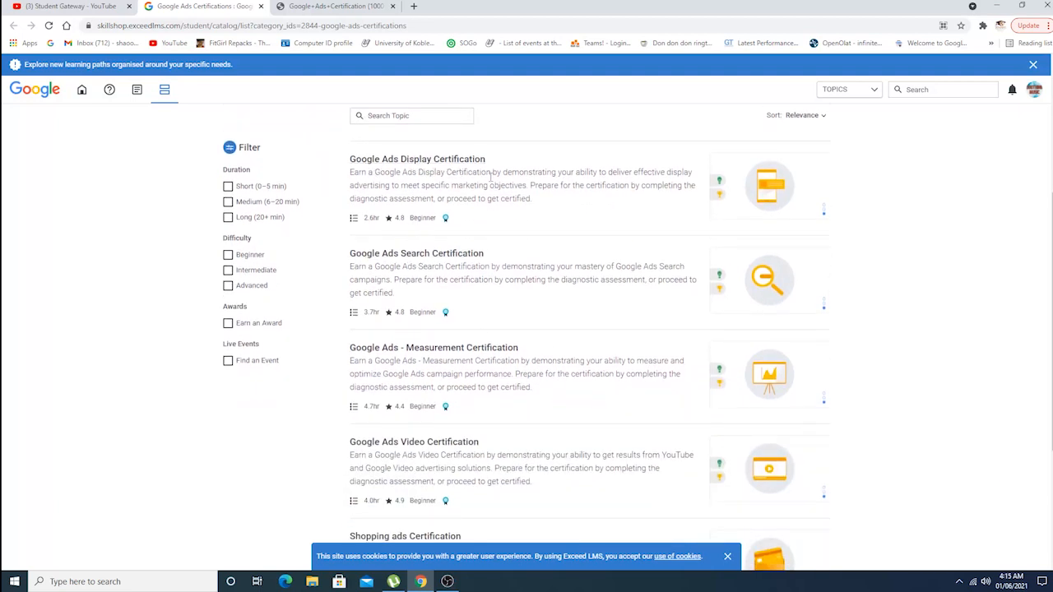
mouse_move(622, 231)
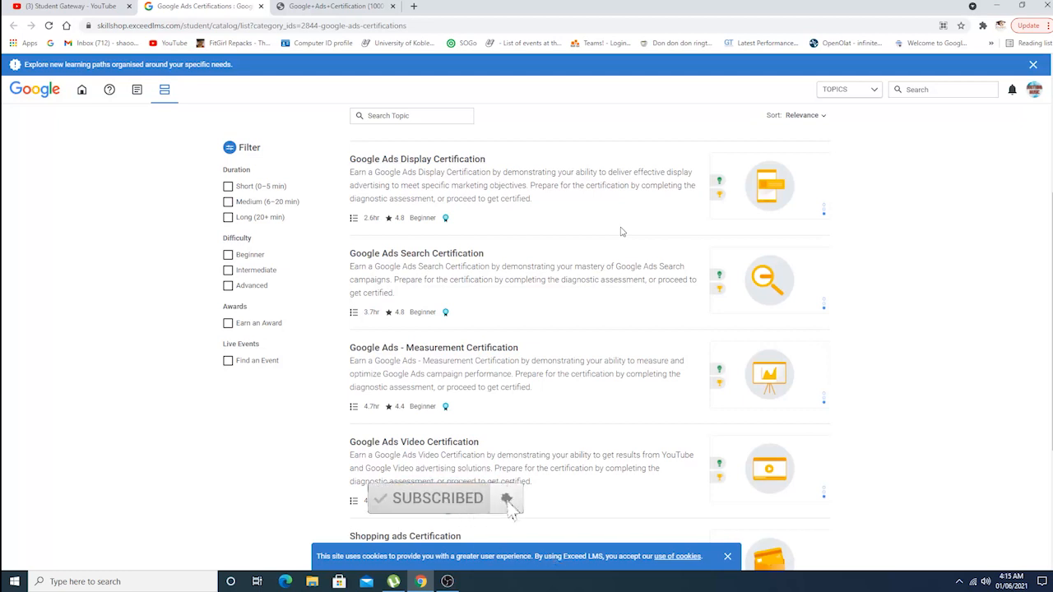
scroll("down", 3)
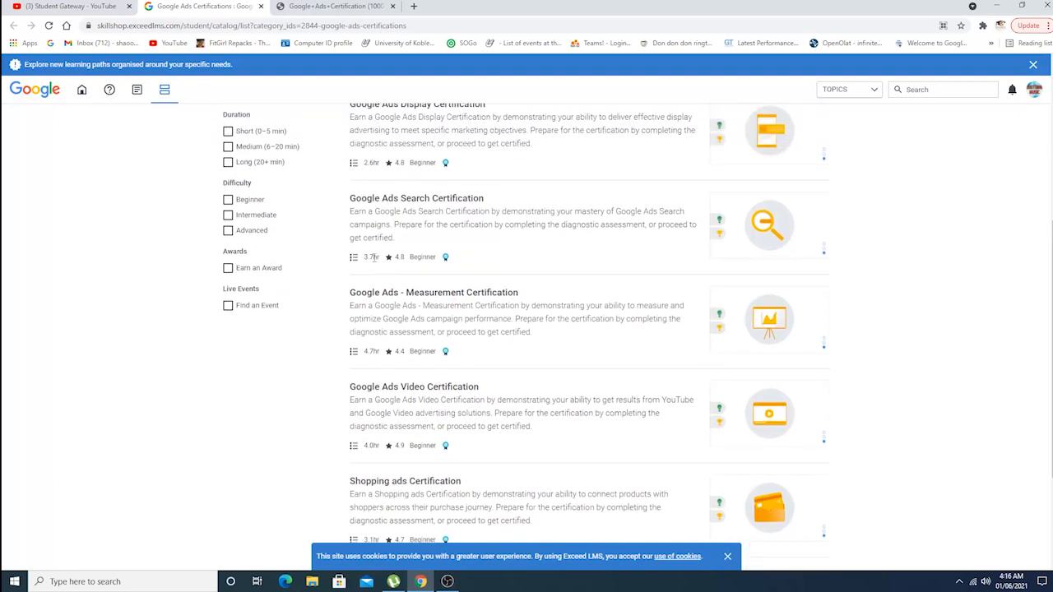
scroll("down", 3)
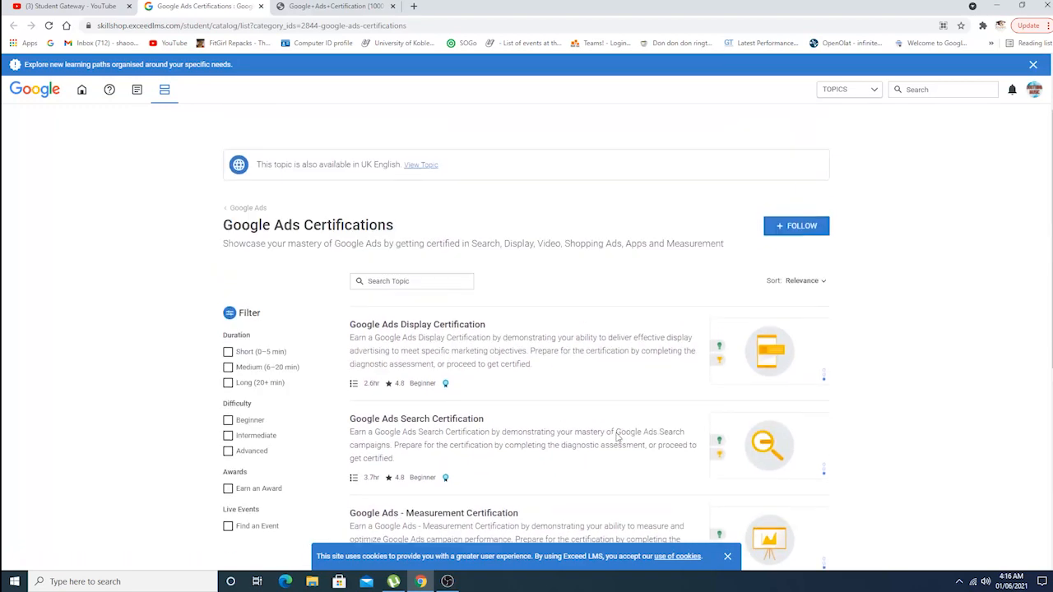
Open the Google Ads Display Certification page and scroll to its certification requirements.
left_click(418, 325)
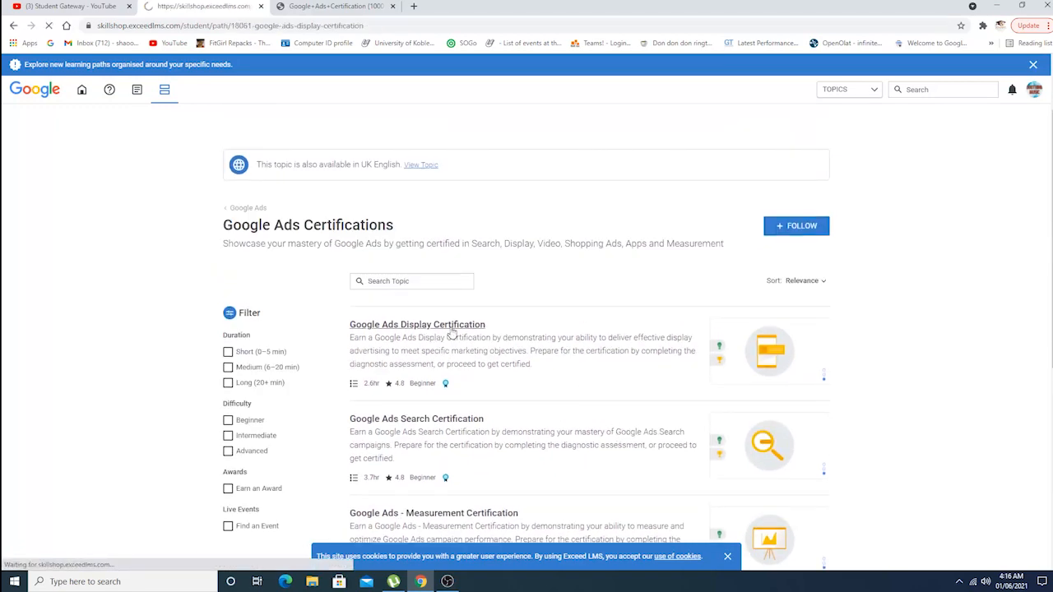
left_click(418, 324)
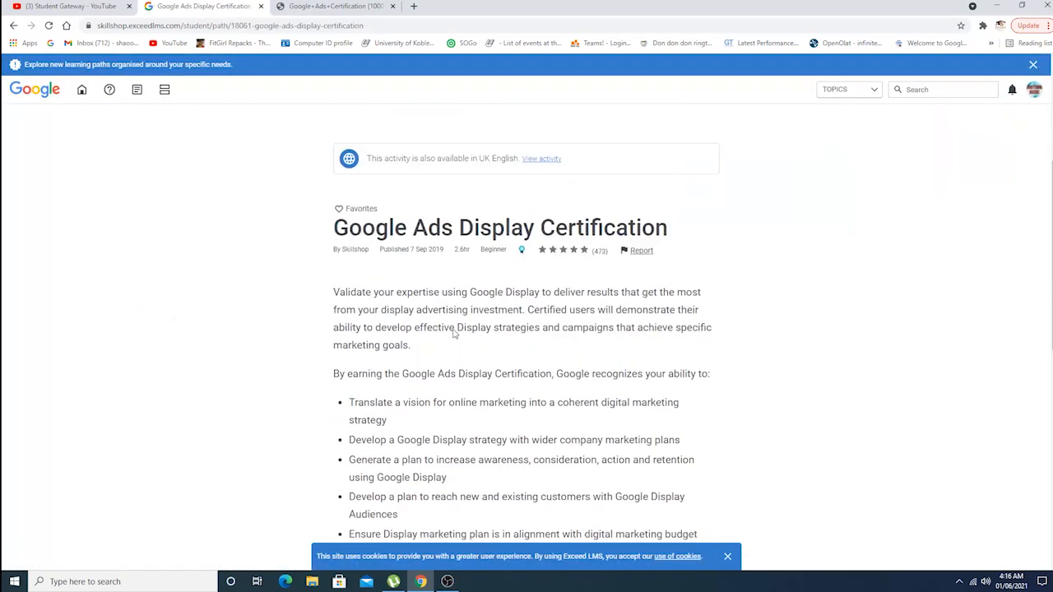
scroll("down", 3)
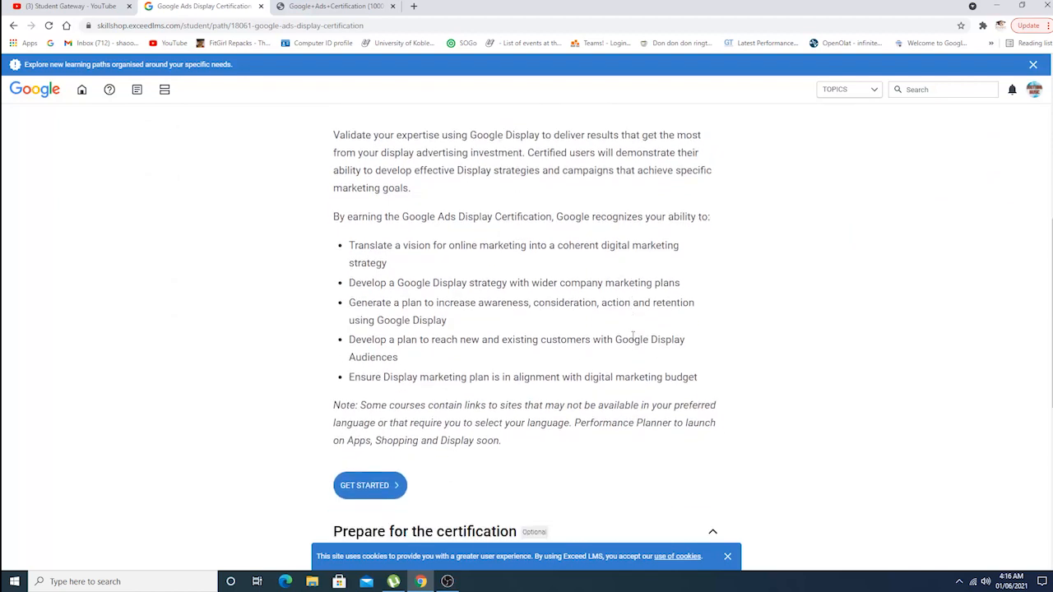
scroll("down", 3)
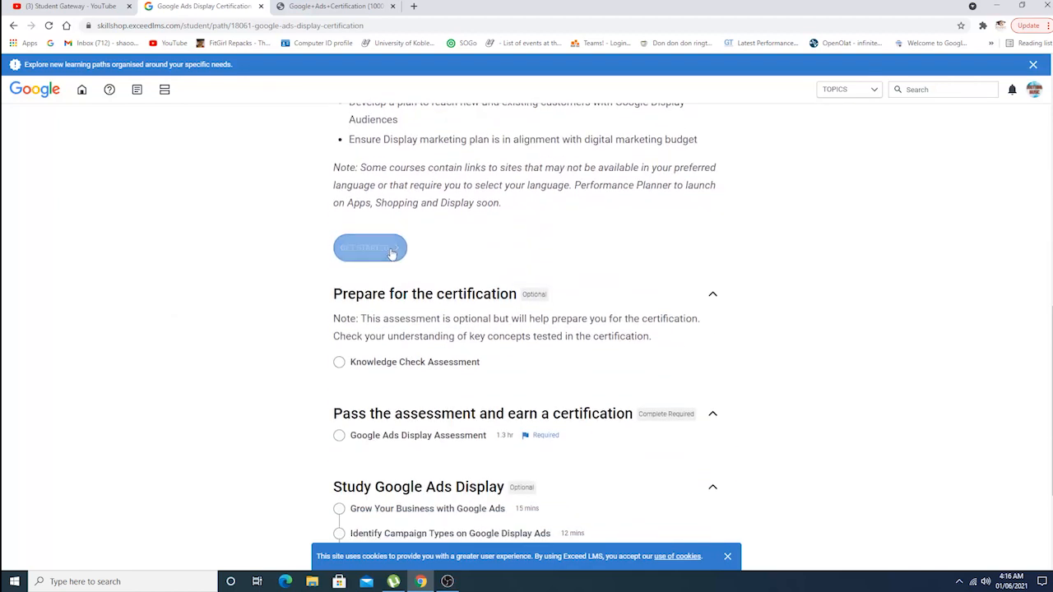
scroll("down", 3)
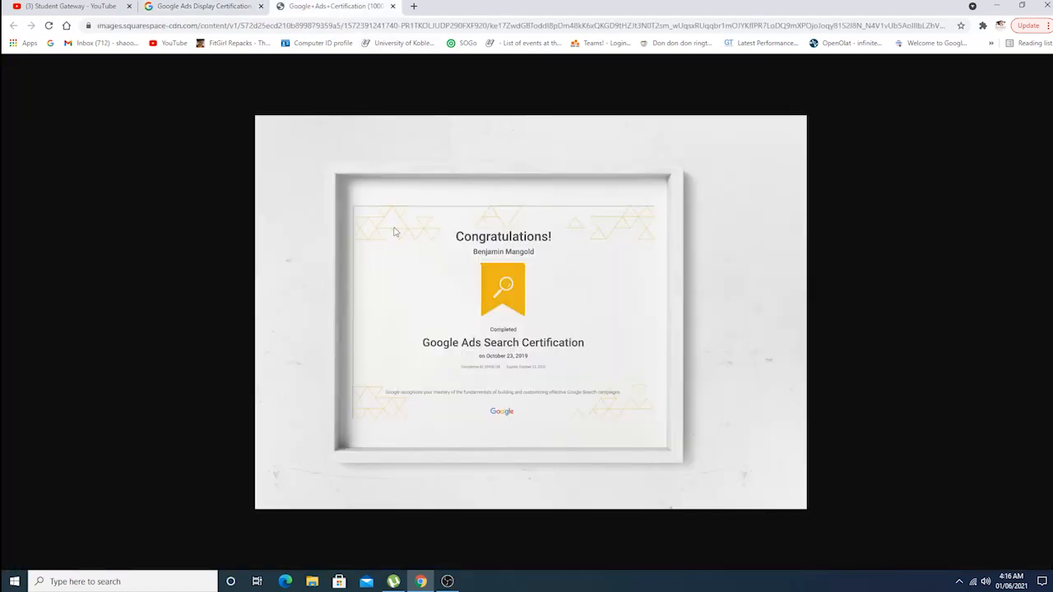
mouse_move(503, 224)
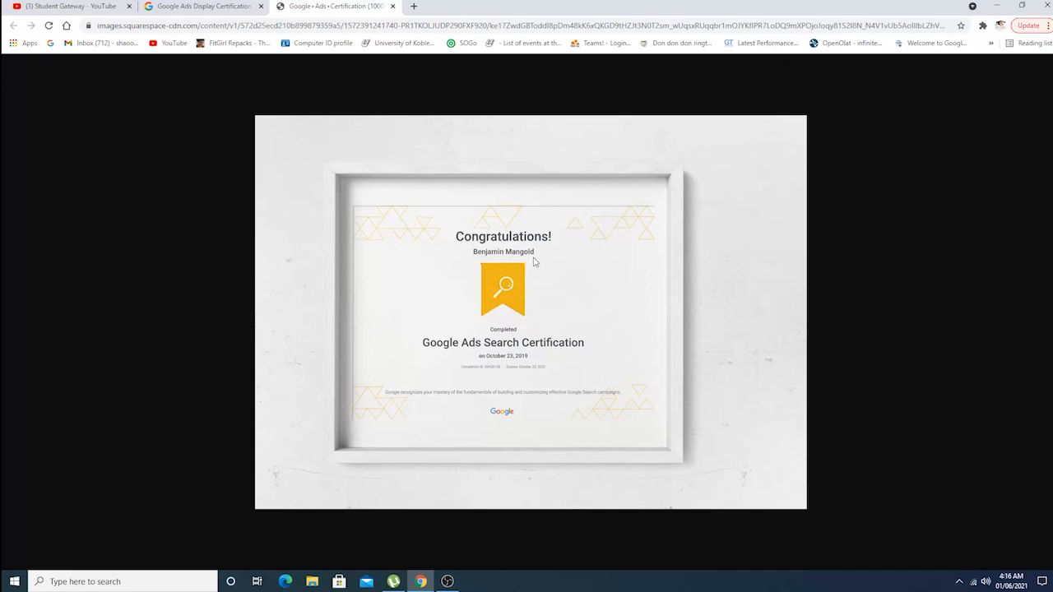
mouse_move(464, 355)
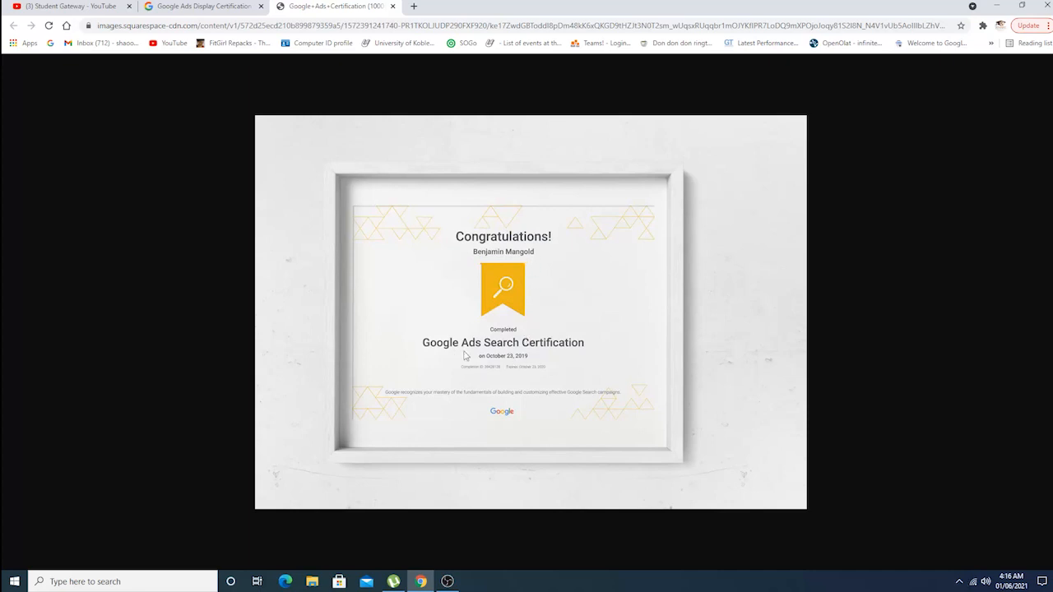
mouse_move(556, 367)
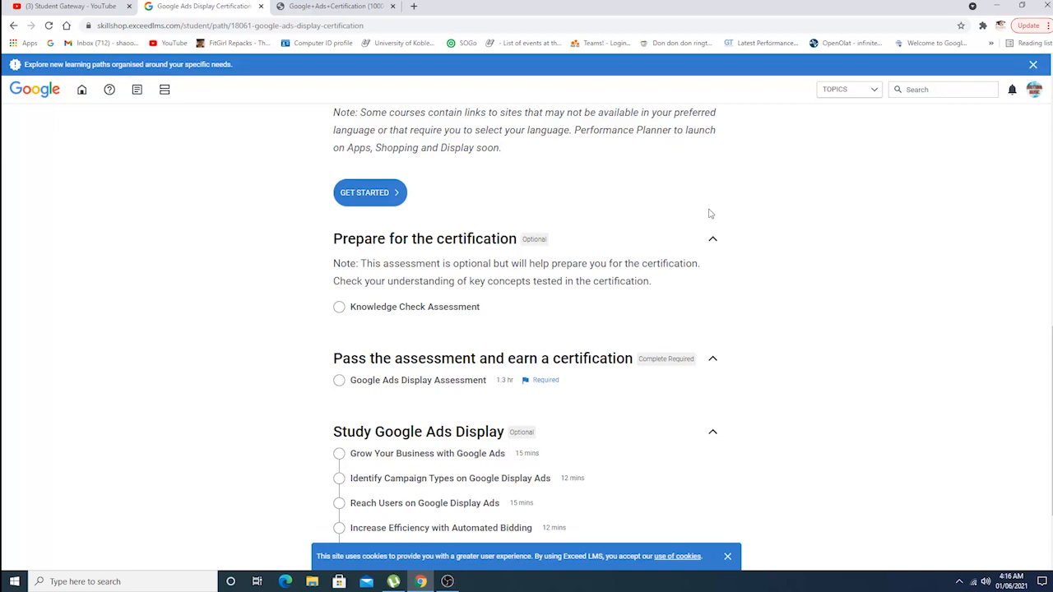
Scroll the Display Certification path through its skill list to the assessments and six study modules.
scroll("up", 3)
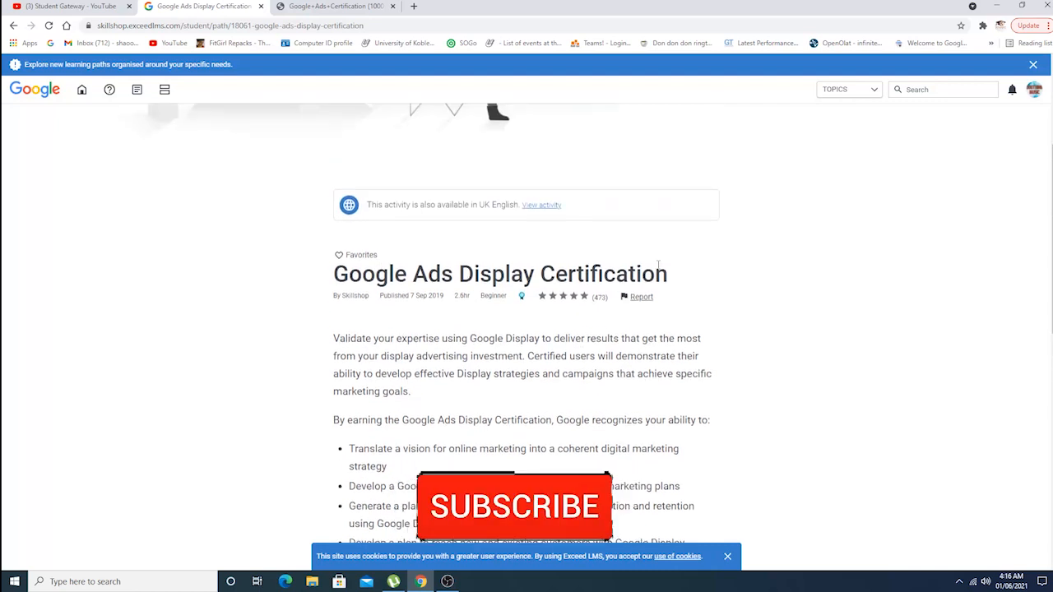
scroll("down", 3)
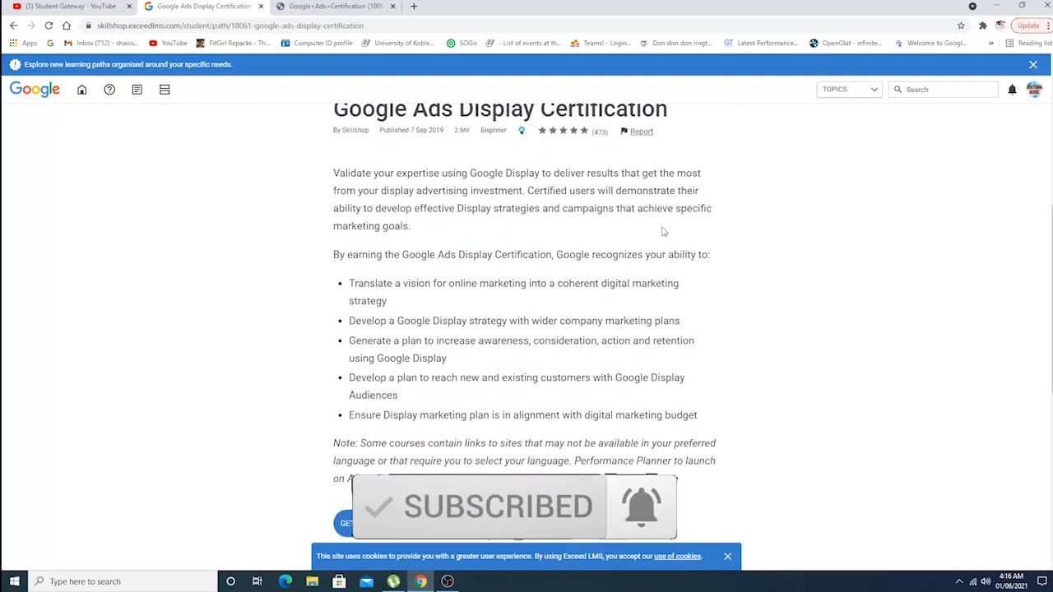
mouse_move(685, 191)
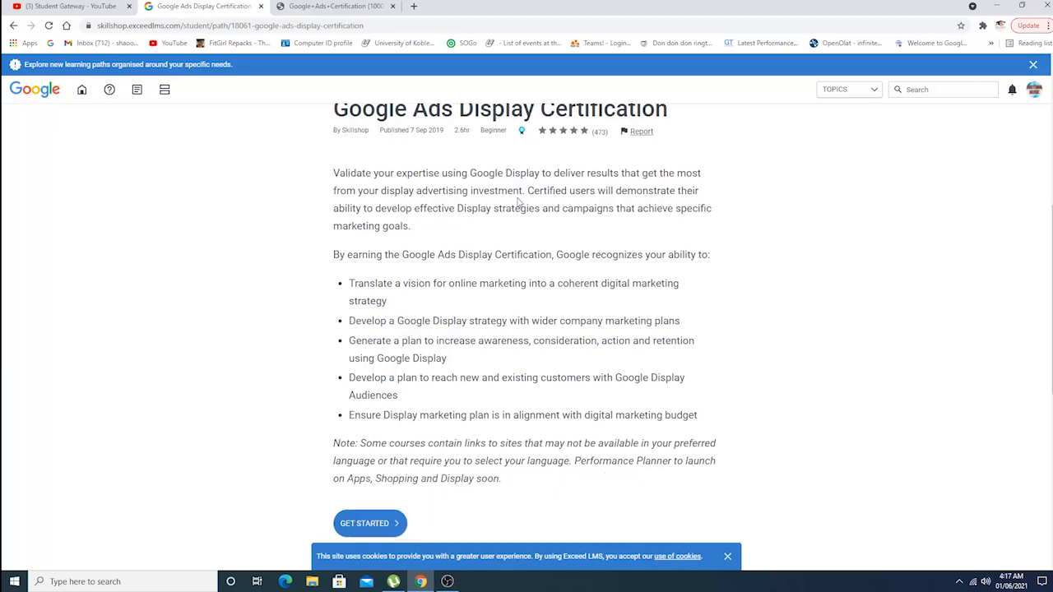
mouse_move(563, 202)
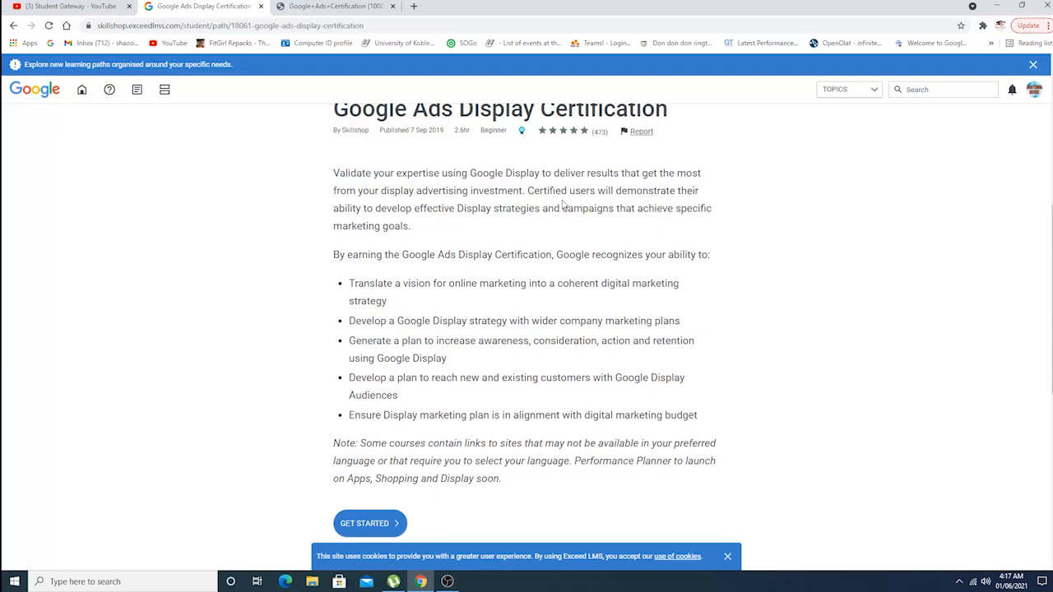
mouse_move(328, 218)
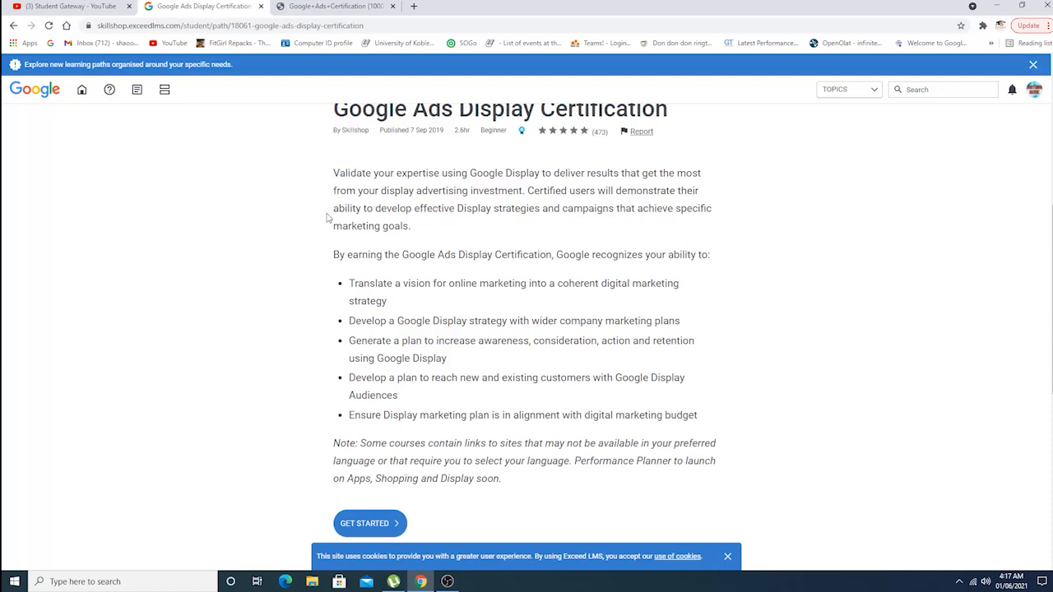
mouse_move(464, 214)
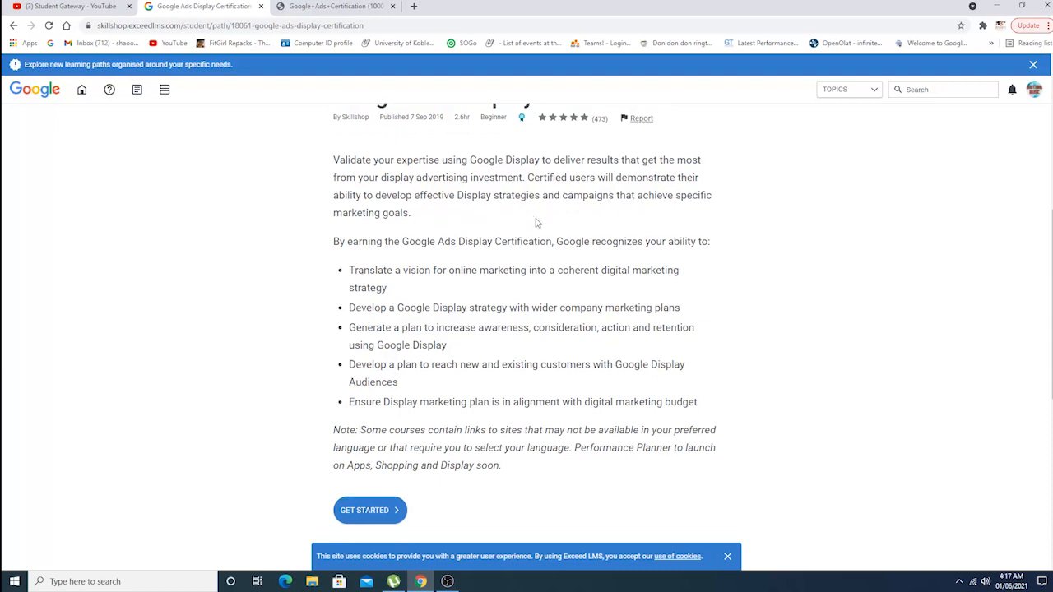
scroll("down", 3)
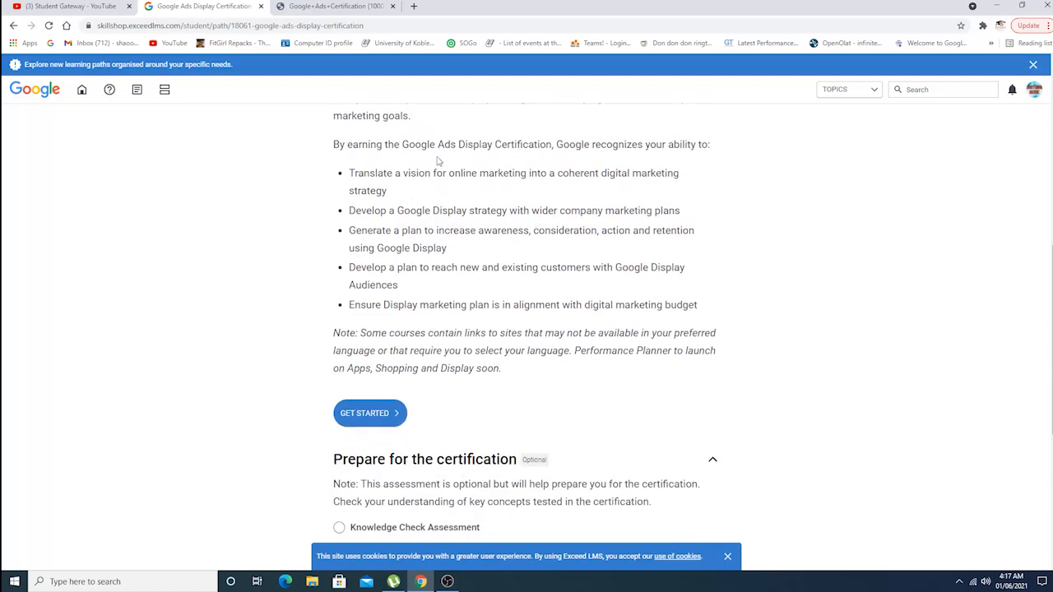
mouse_move(635, 157)
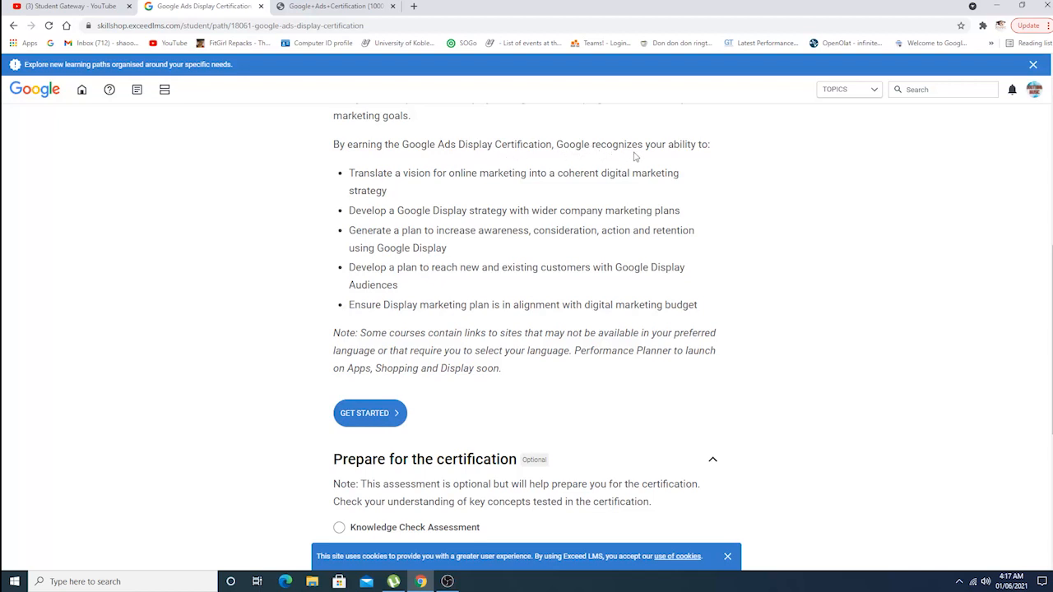
mouse_move(428, 191)
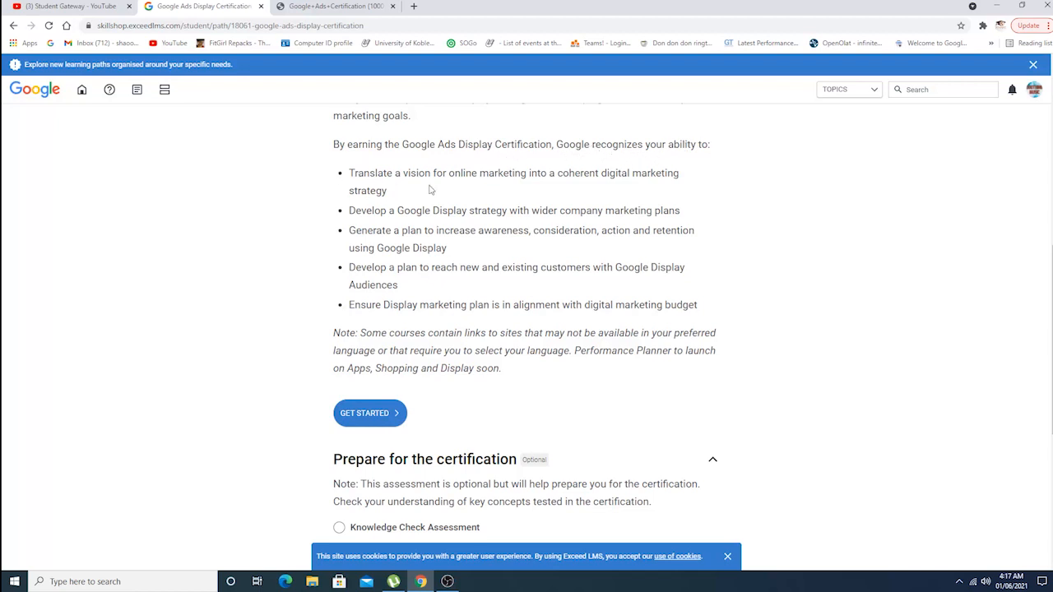
mouse_move(599, 178)
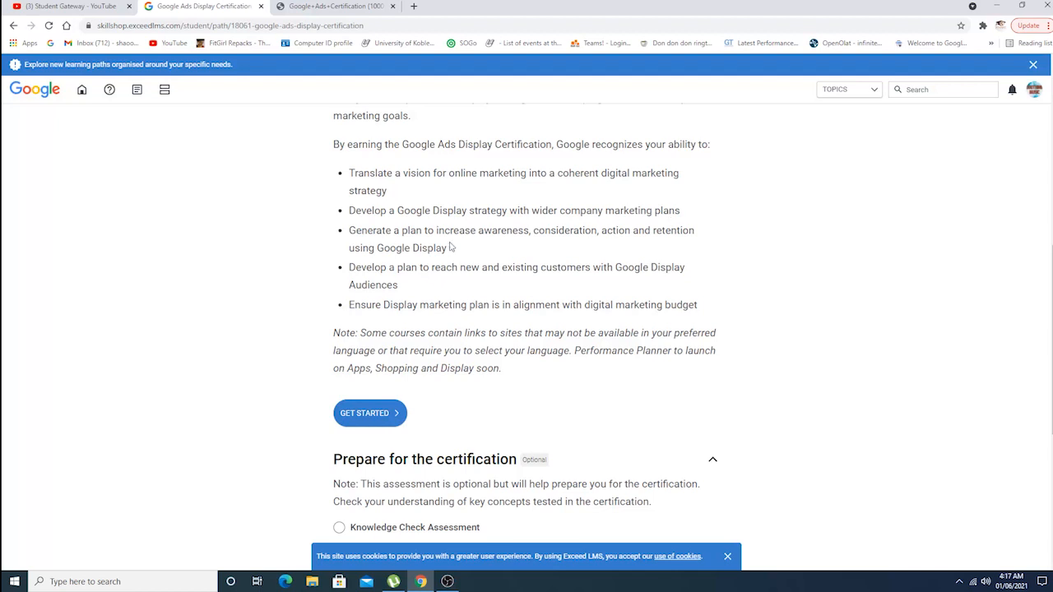
mouse_move(573, 233)
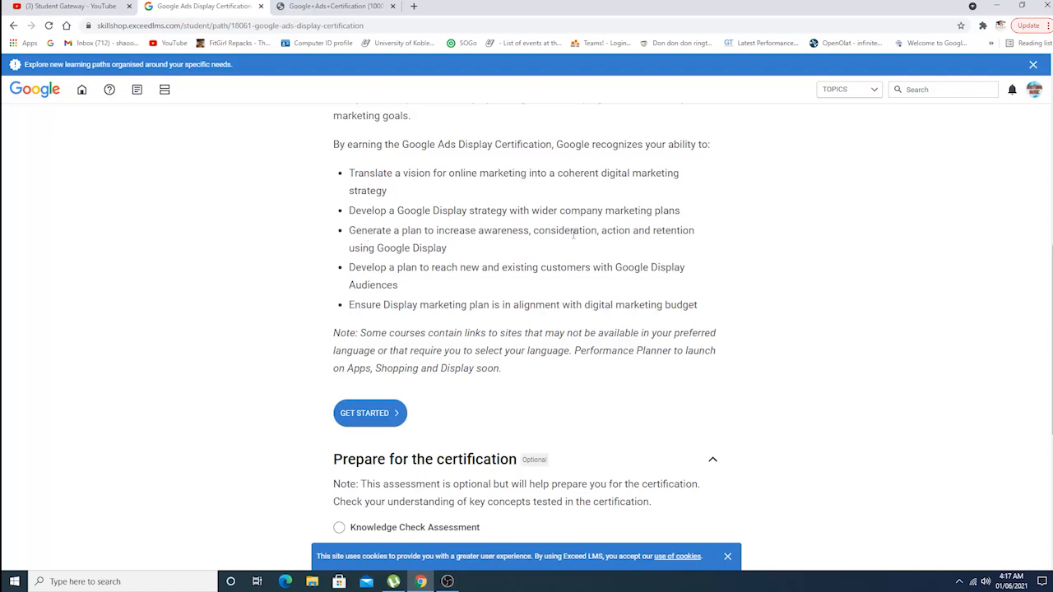
scroll("down", 3)
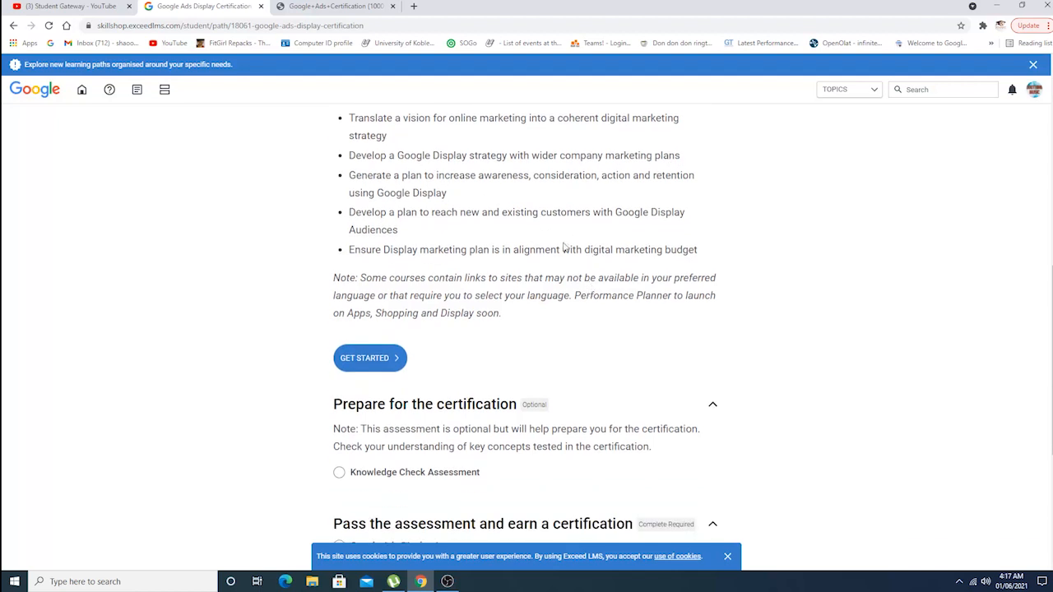
scroll("down", 3)
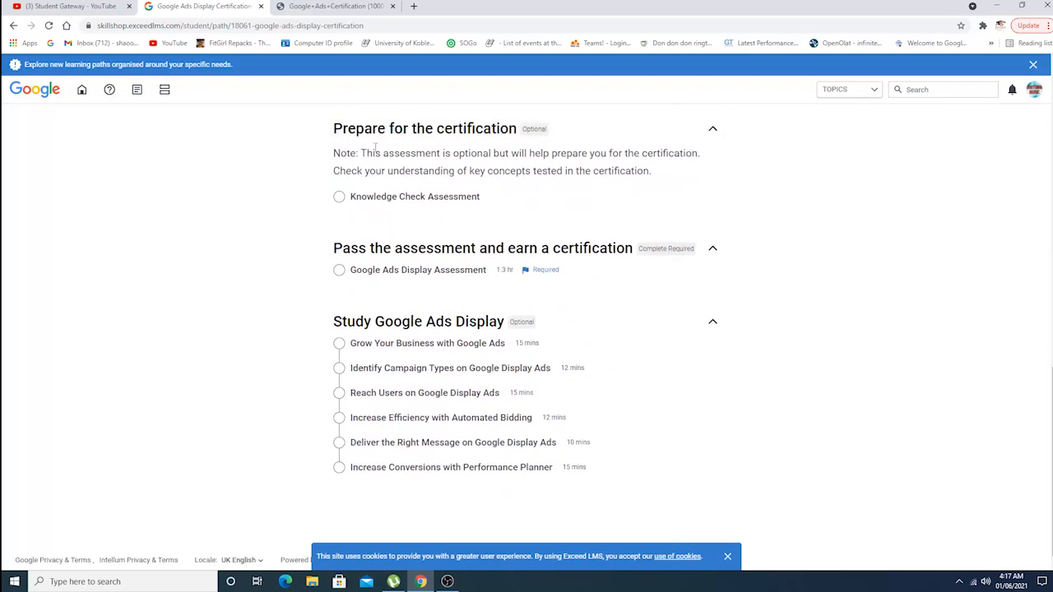
mouse_move(415, 198)
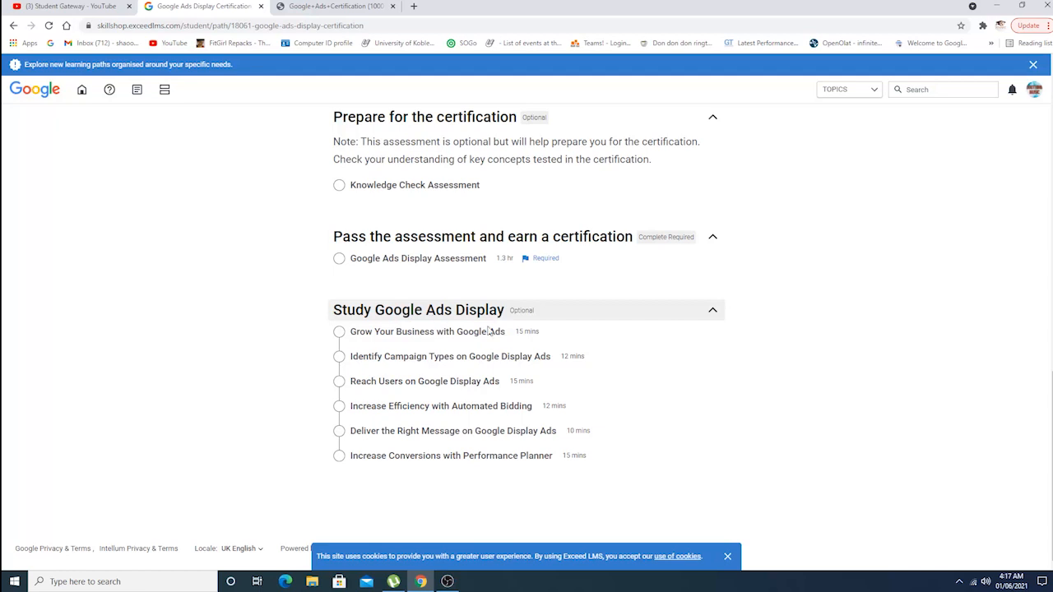
mouse_move(421, 405)
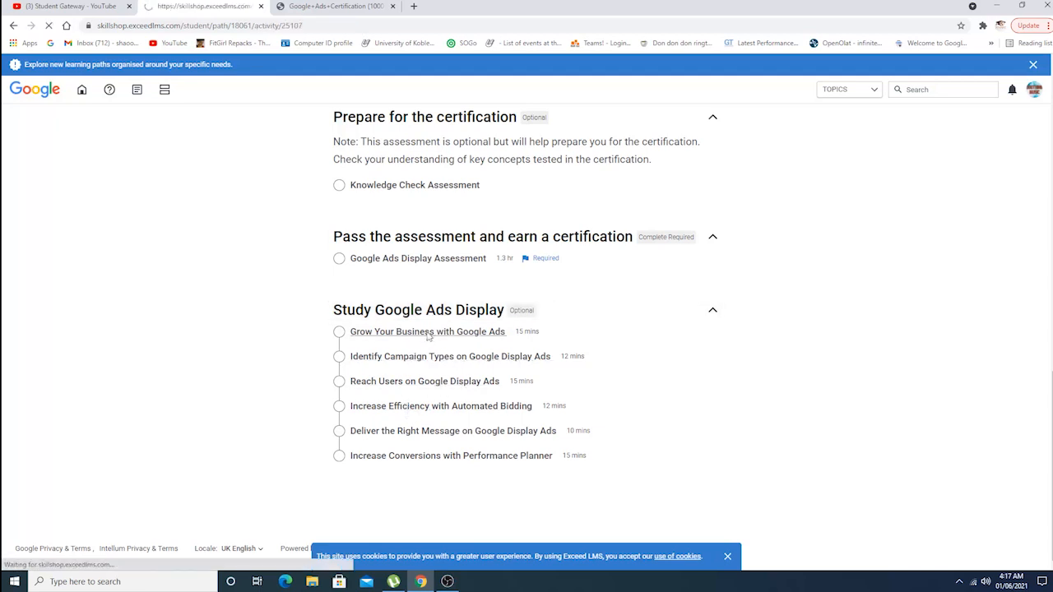
left_click(428, 332)
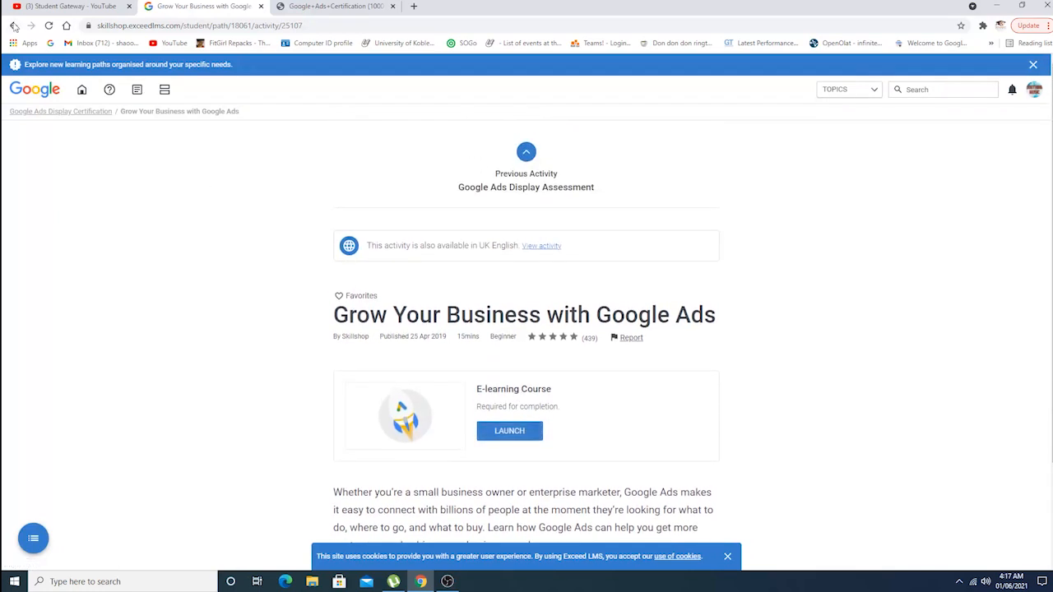
left_click(59, 112)
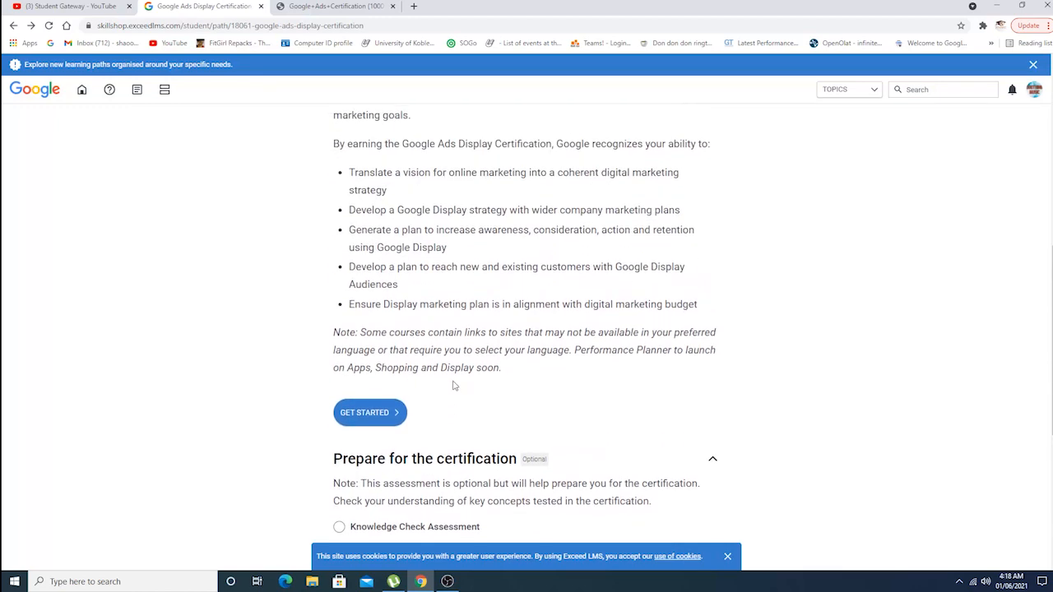
Launch the optional Knowledge Check Assessment so its first of 13 questions appears.
scroll("down", 3)
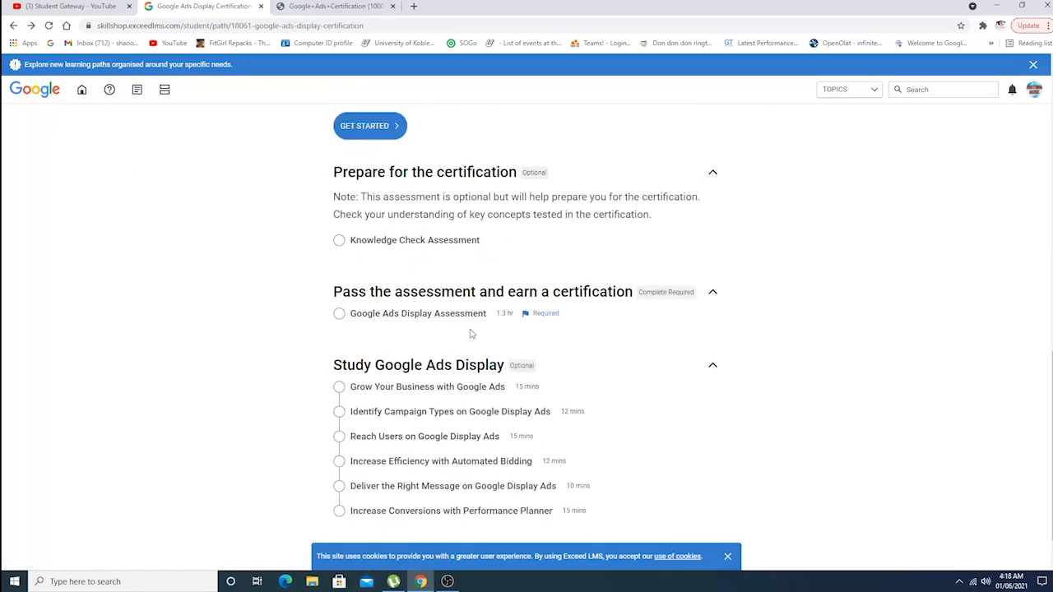
scroll("down", 3)
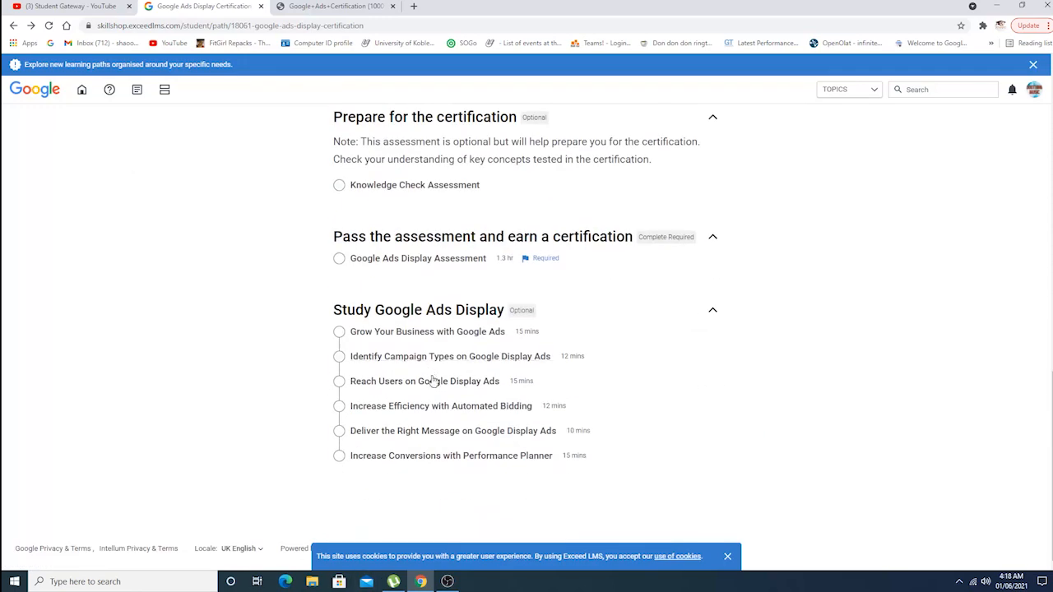
mouse_move(497, 288)
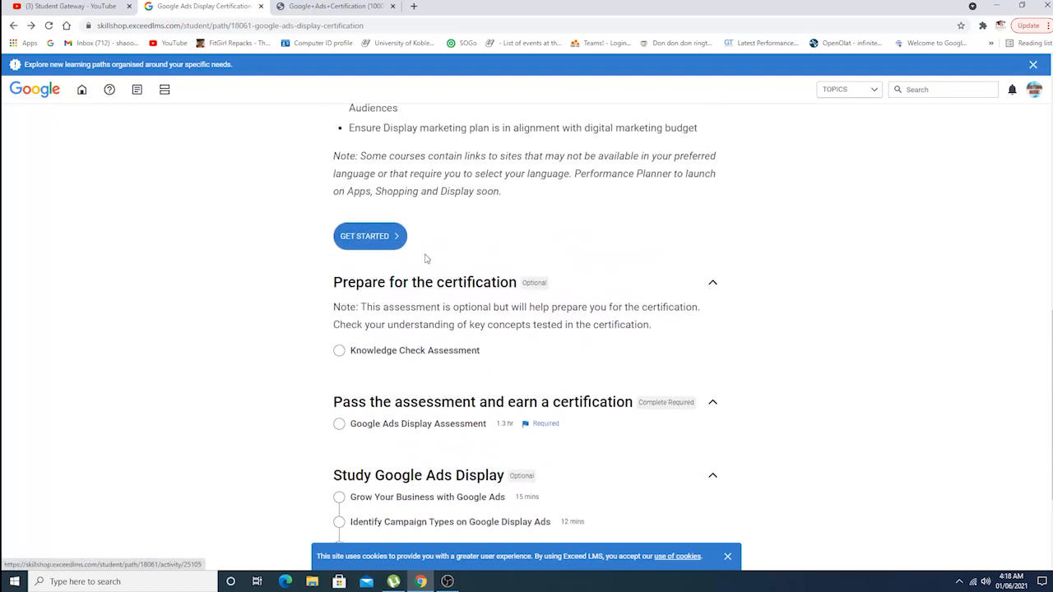
left_click(415, 349)
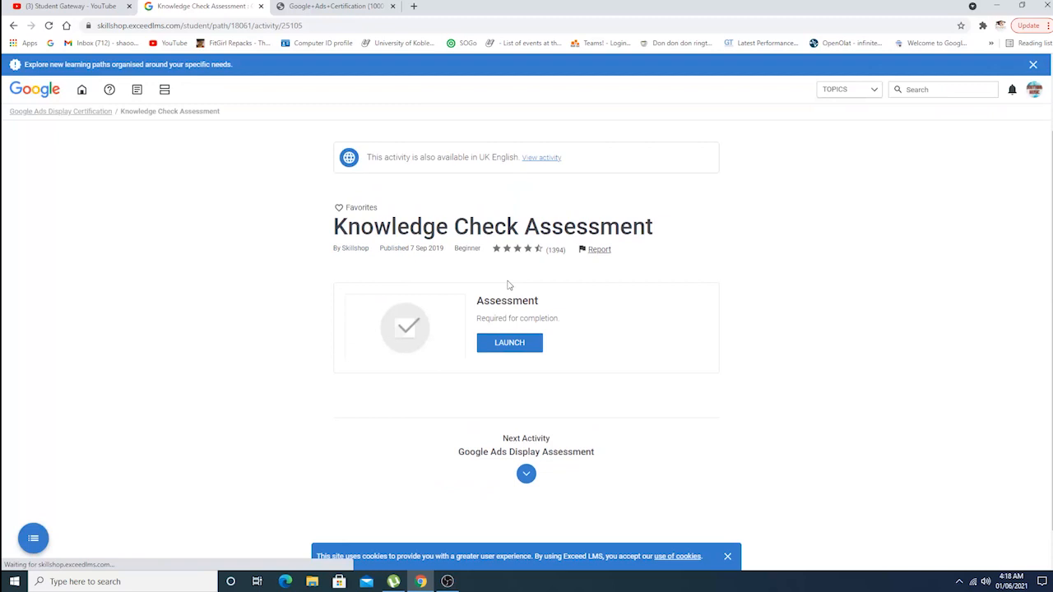
left_click(510, 344)
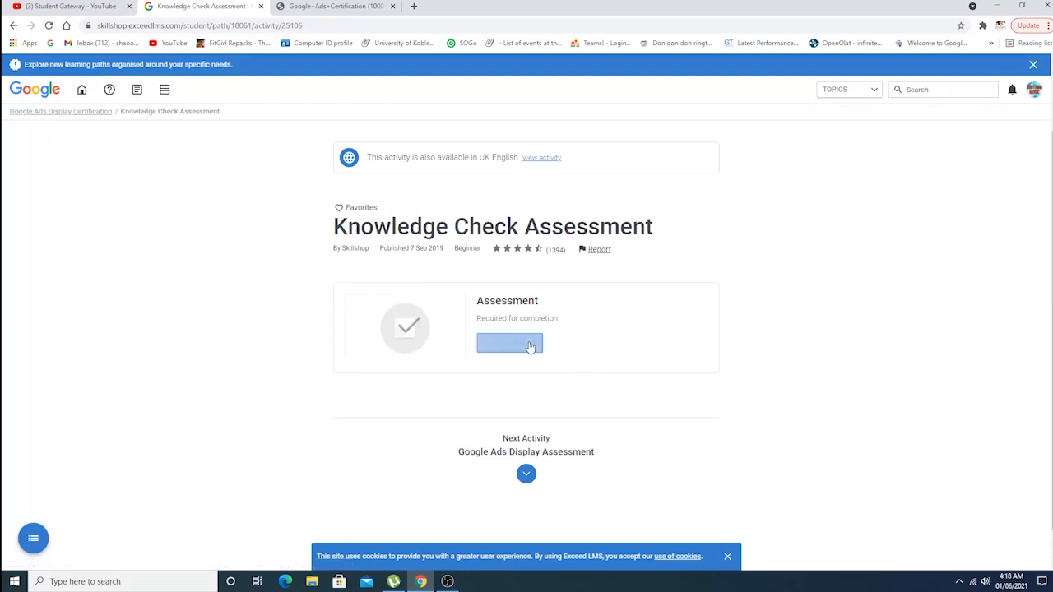
left_click(510, 344)
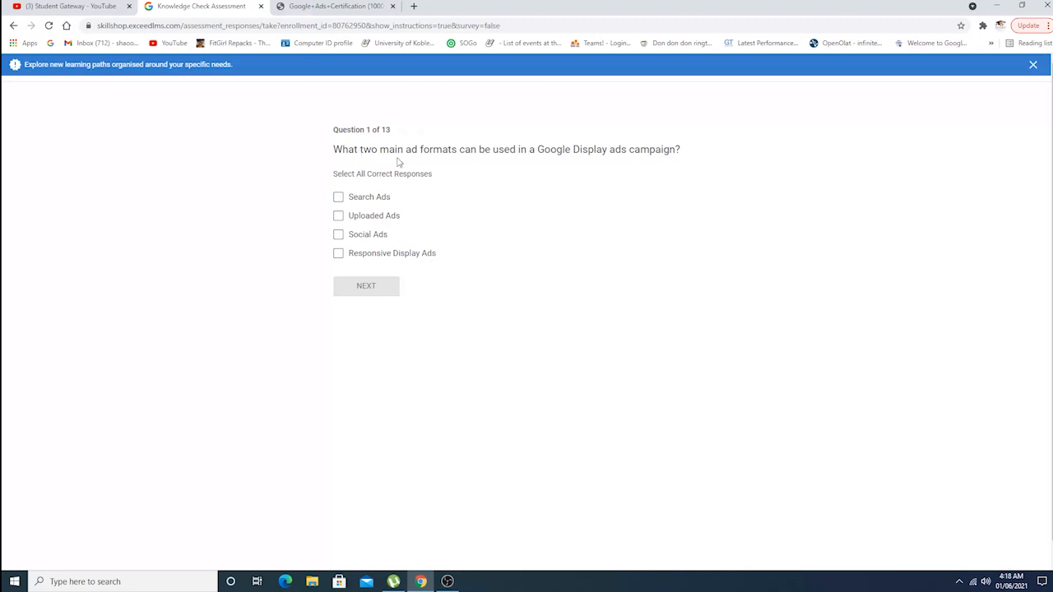
mouse_move(616, 165)
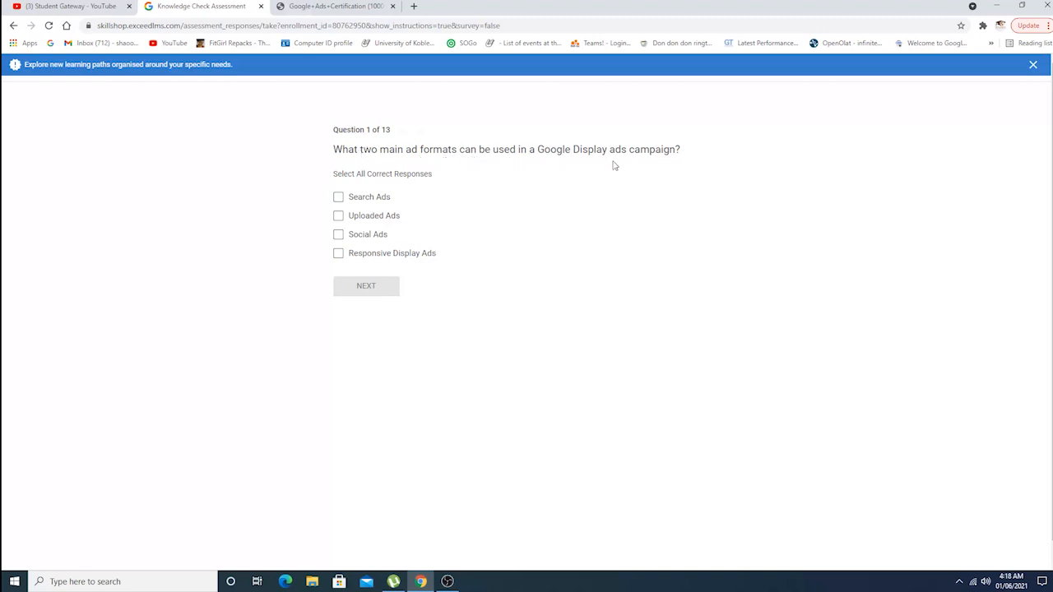
mouse_move(408, 141)
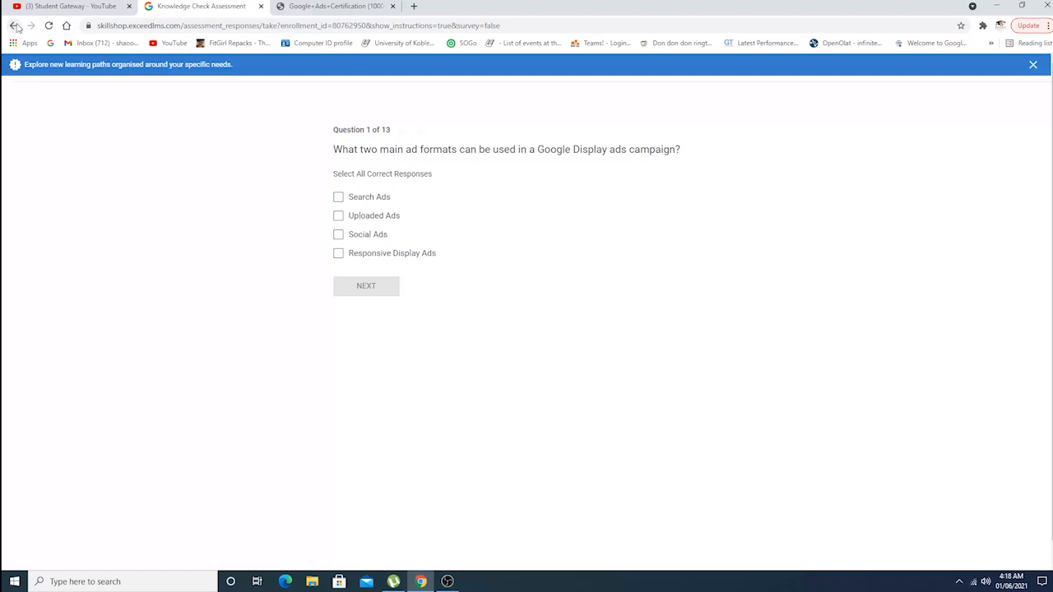
Go back from the unanswered quiz to the Display Certification path page.
left_click(13, 26)
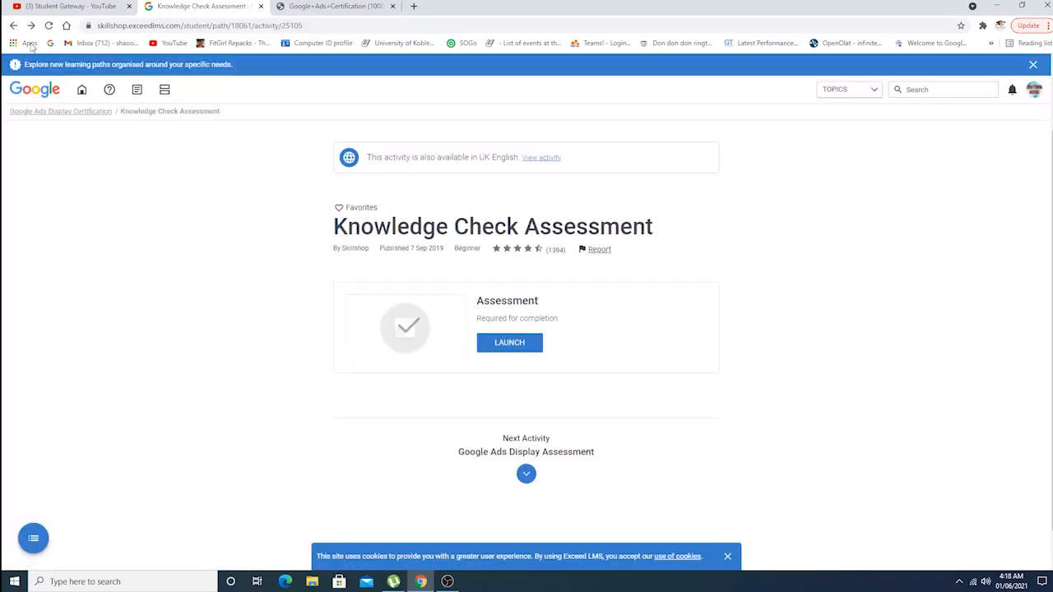
left_click(59, 112)
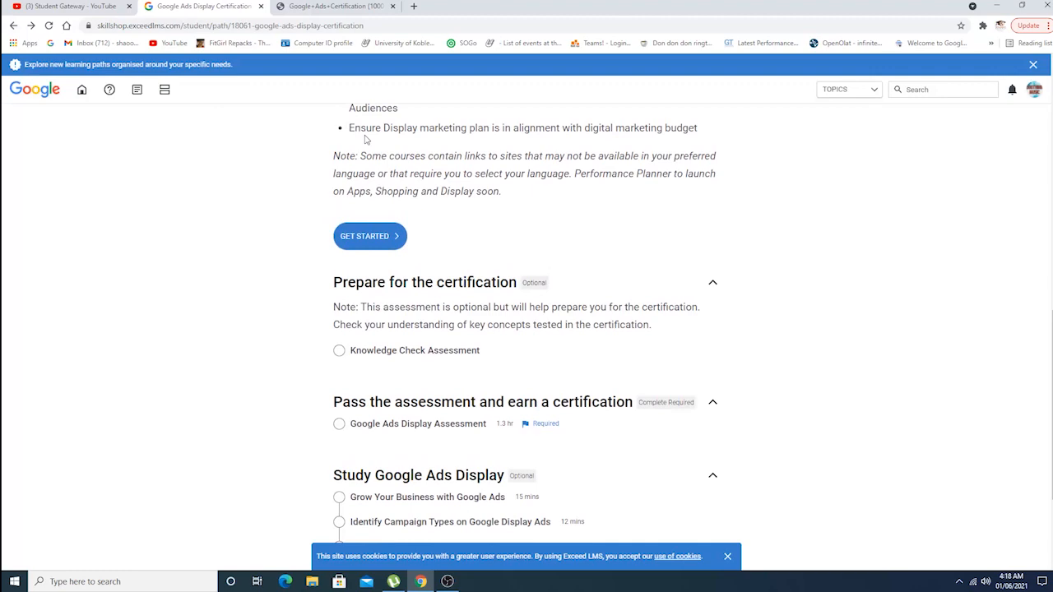
Open the Google Ads Search Certification path from the certifications catalog.
scroll("down", 3)
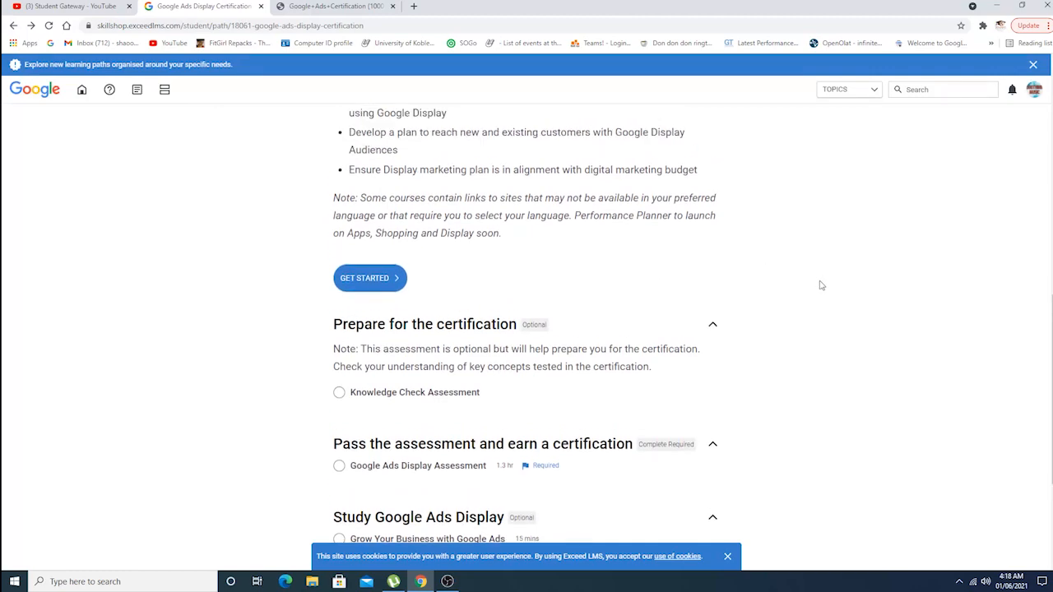
scroll("down", 3)
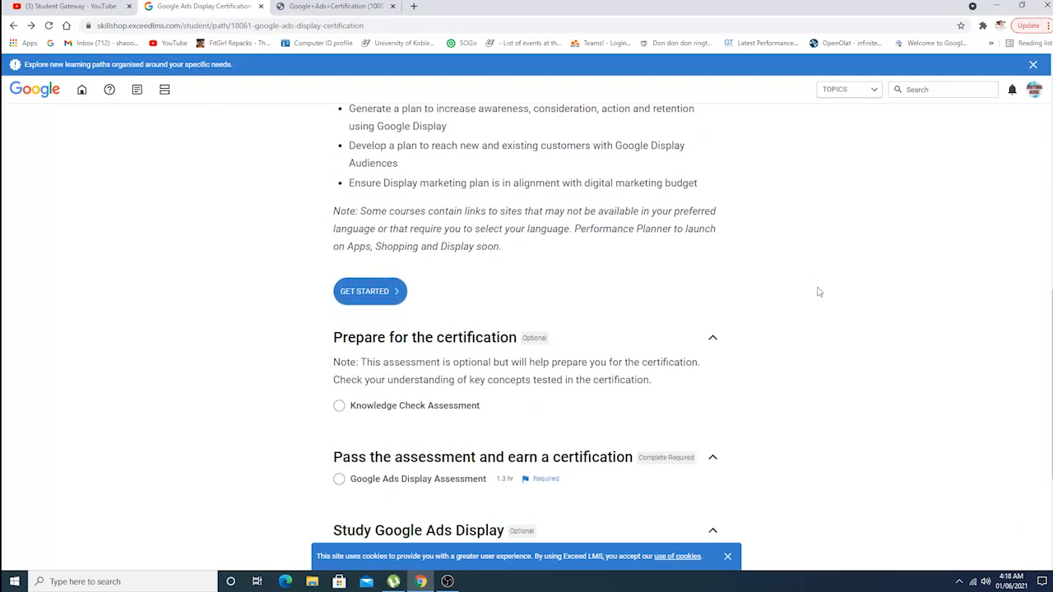
scroll("down", 3)
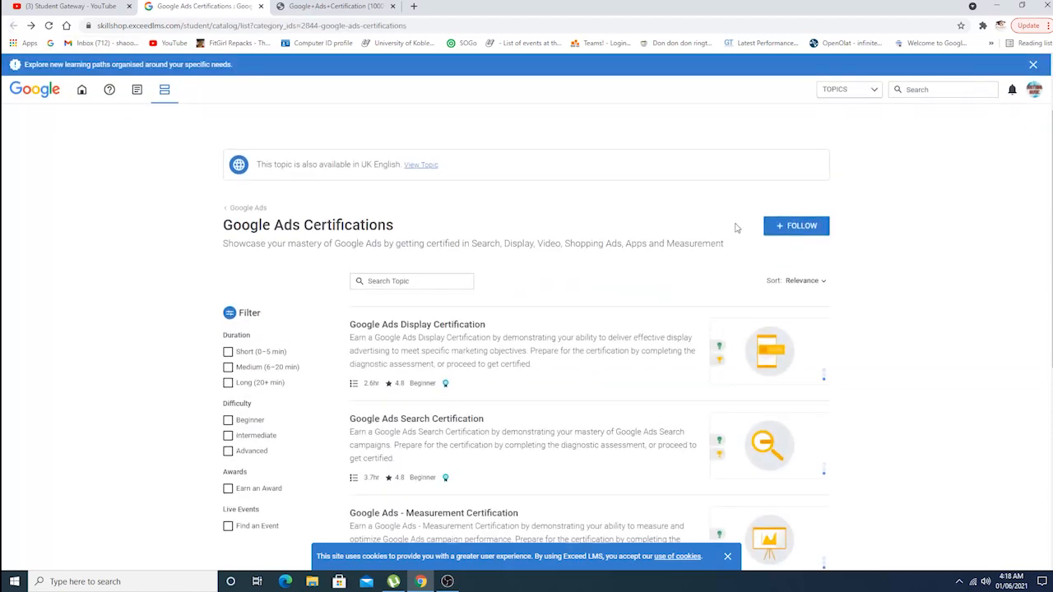
scroll("down", 3)
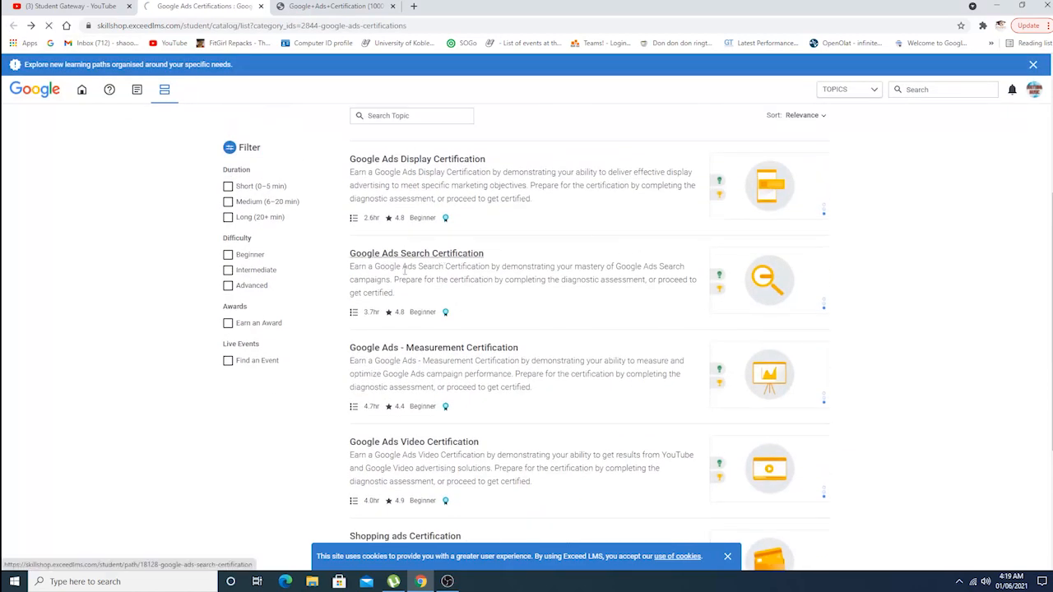
left_click(417, 253)
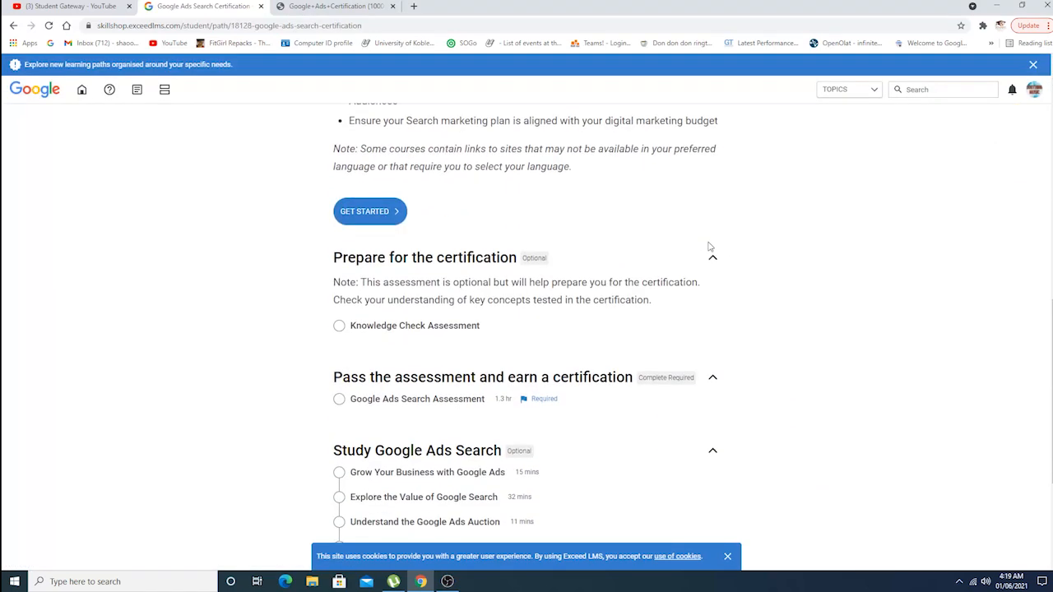
Open the Google Ads Search Assessment, bringing up the Code of Conduct agreement.
scroll("down", 3)
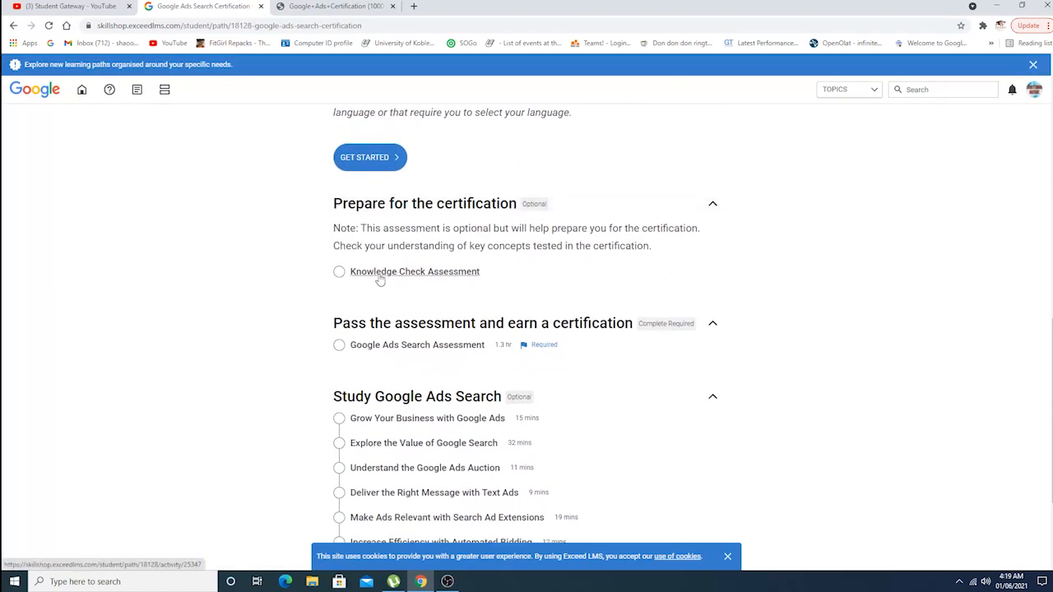
scroll("down", 3)
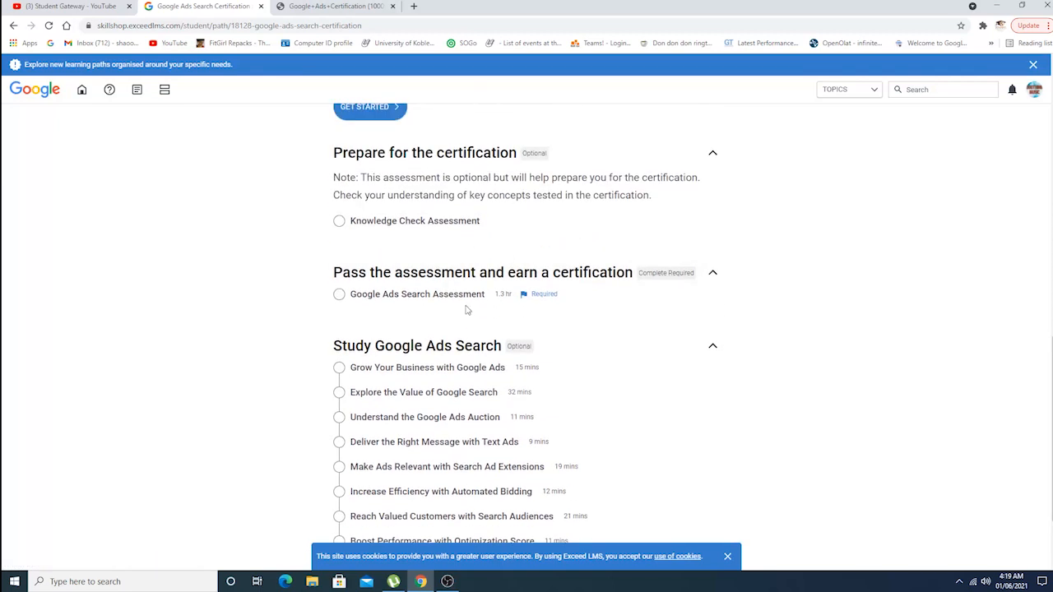
left_click(418, 293)
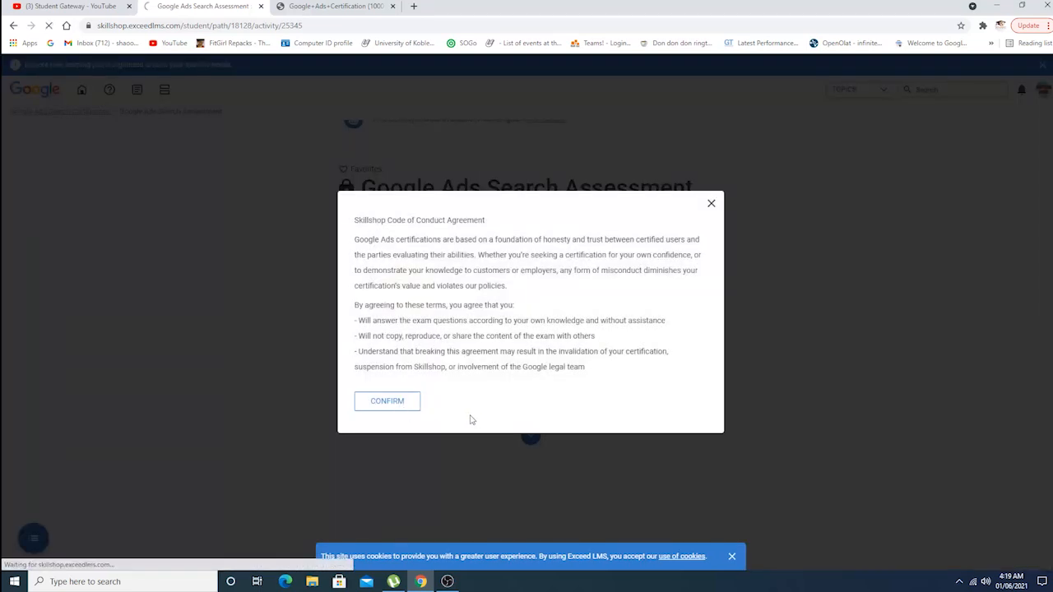
Confirm the Code of Conduct to reveal the Search Assessment page: 50 questions, 75 minutes, 80% to pass.
left_click(387, 402)
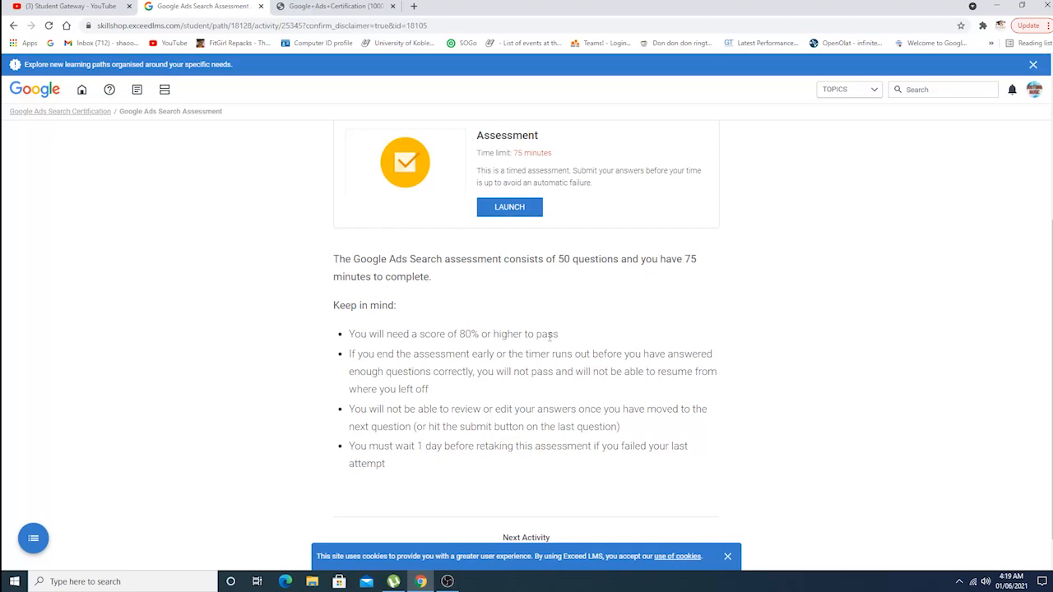
mouse_move(547, 265)
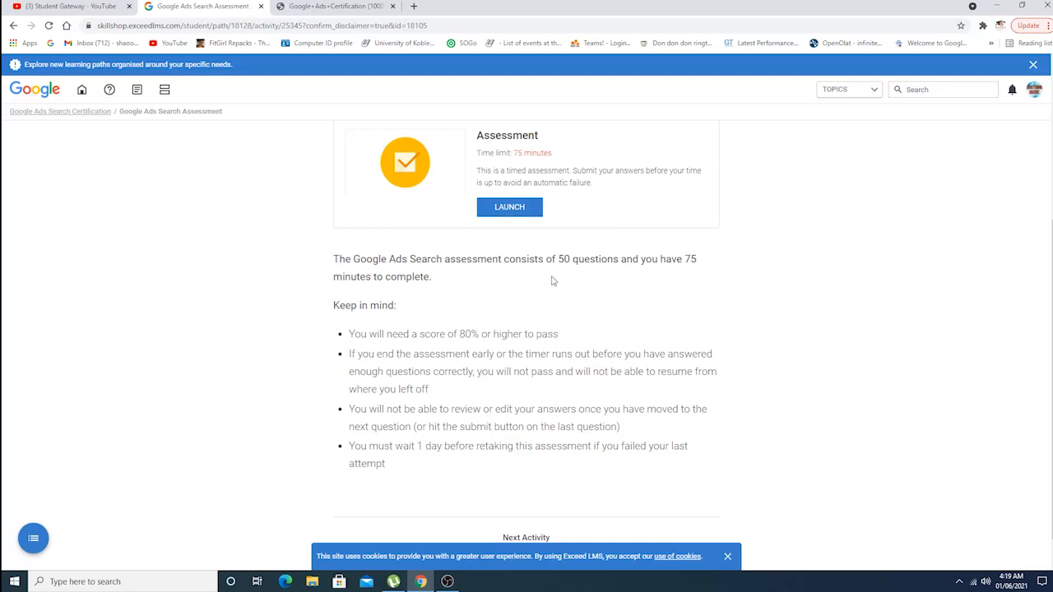
scroll("down", 3)
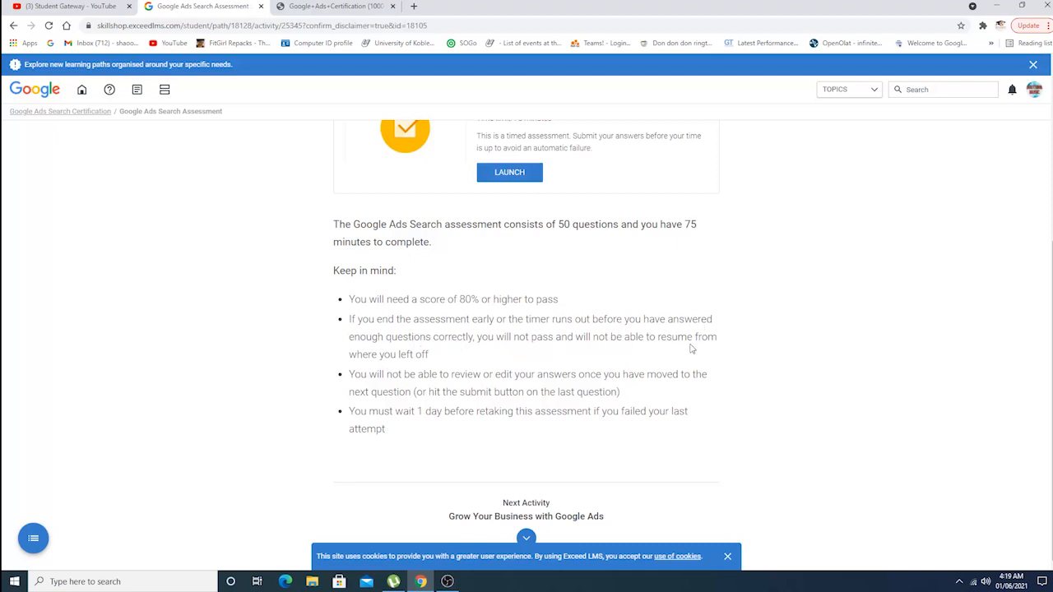
mouse_move(408, 388)
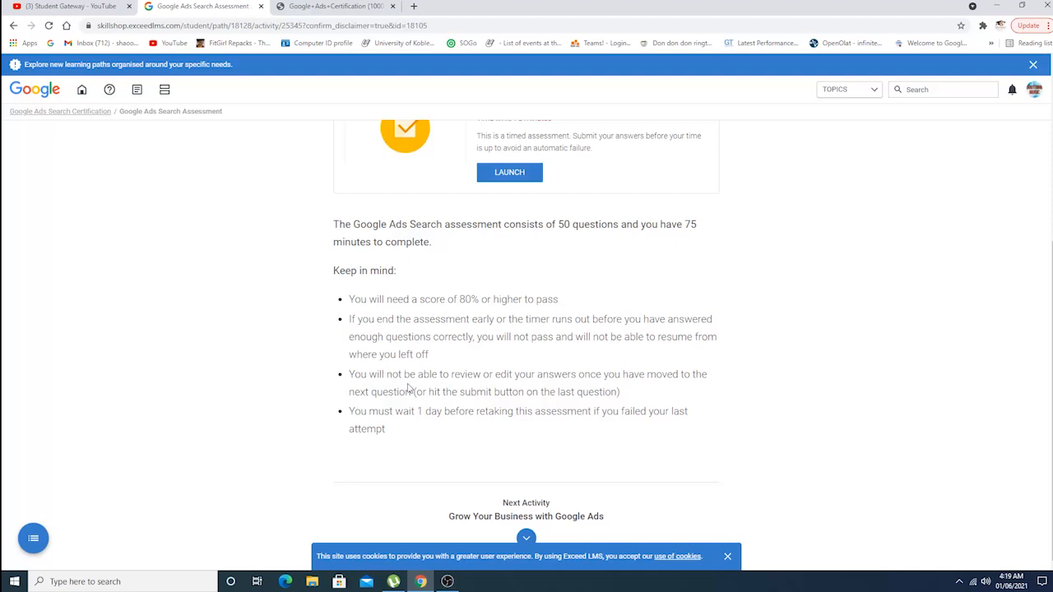
mouse_move(574, 387)
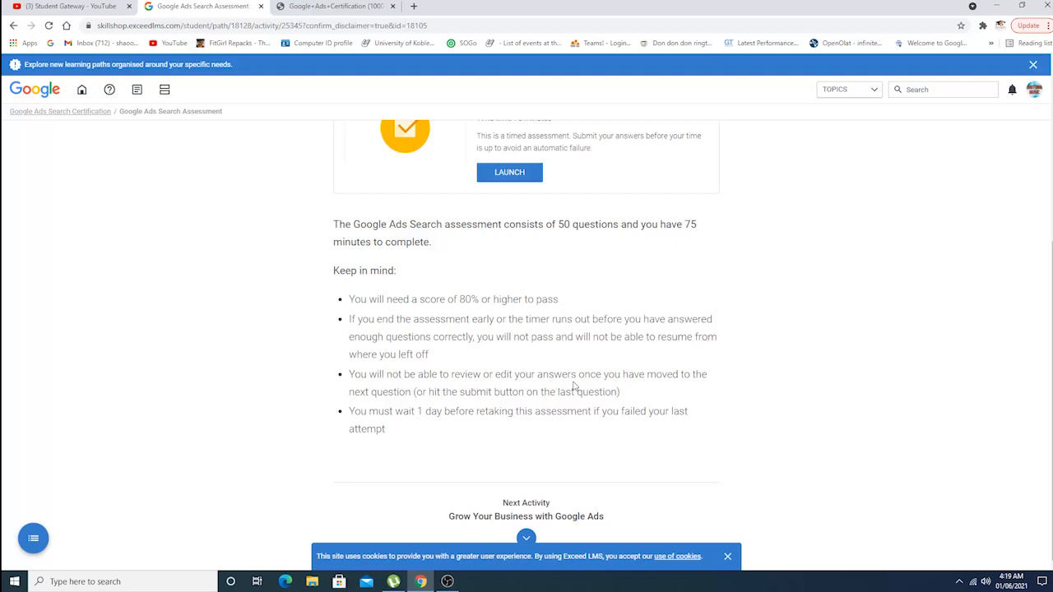